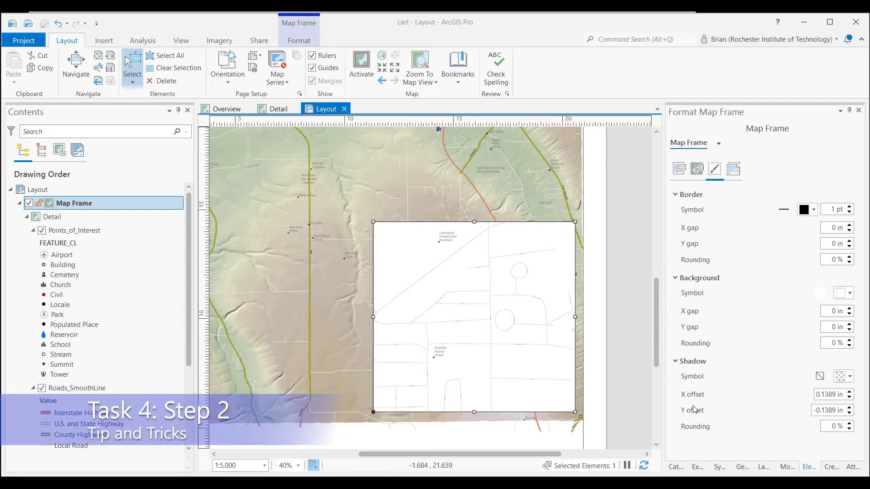
mouse_move(596, 375)
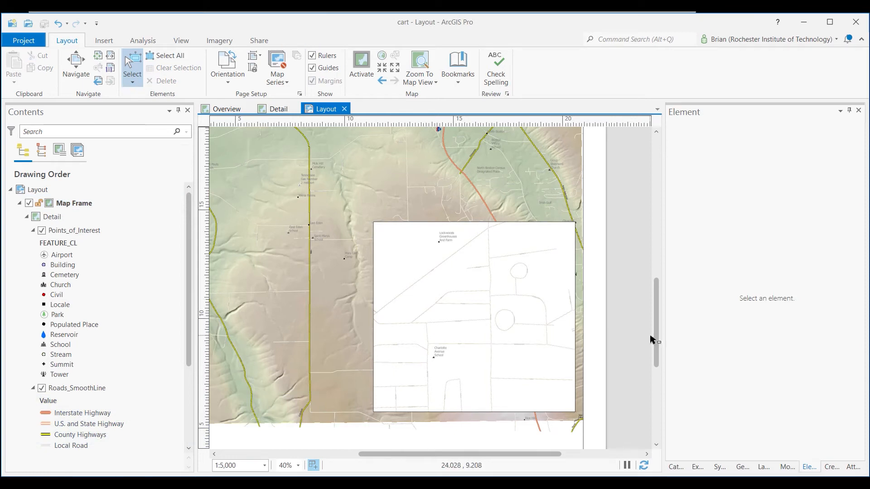
Select the Overview map frame entry in the Contents pane after zooming the layout.
scroll("down", 3)
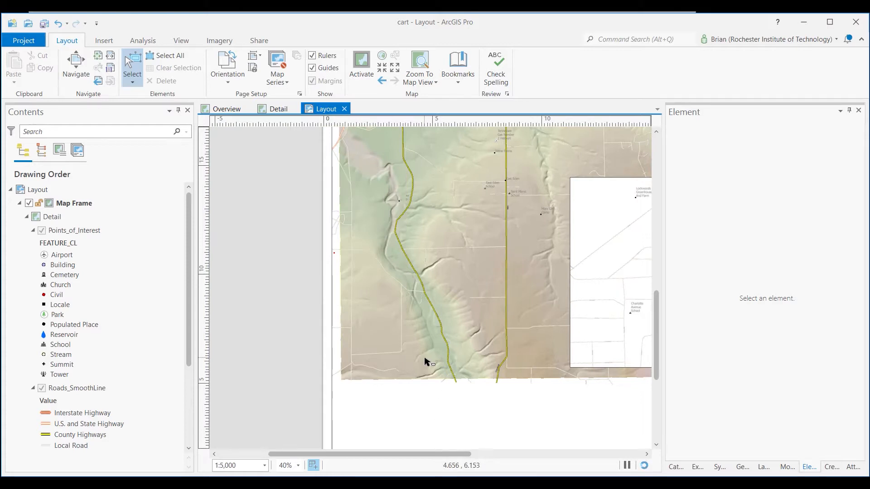
left_click(52, 216)
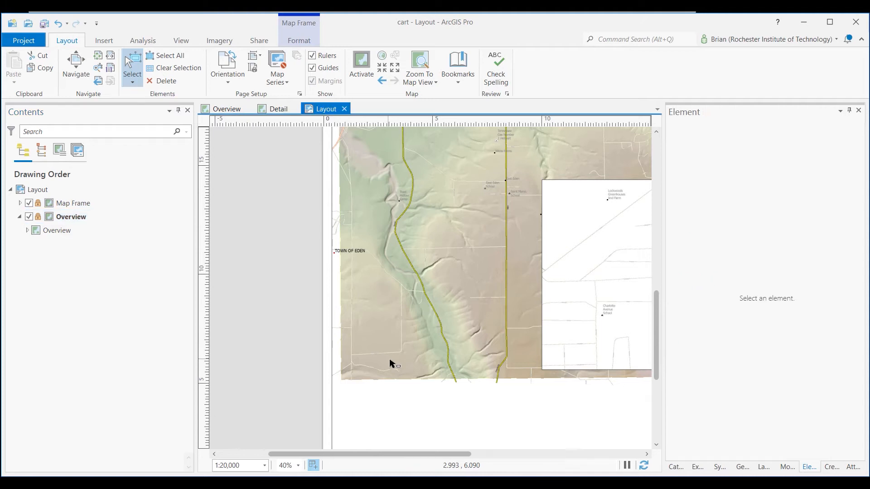
Select the Overview map frame in Contents and expand it to reveal its map layers.
left_click(72, 203)
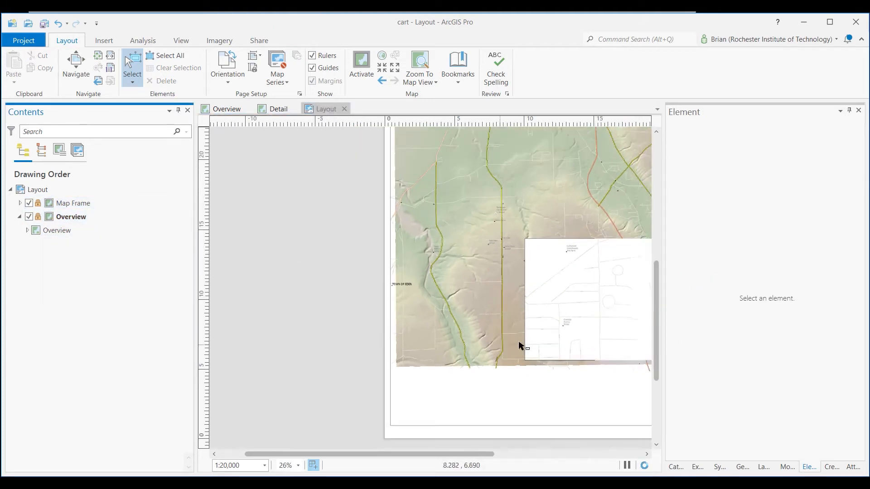
left_click(72, 203)
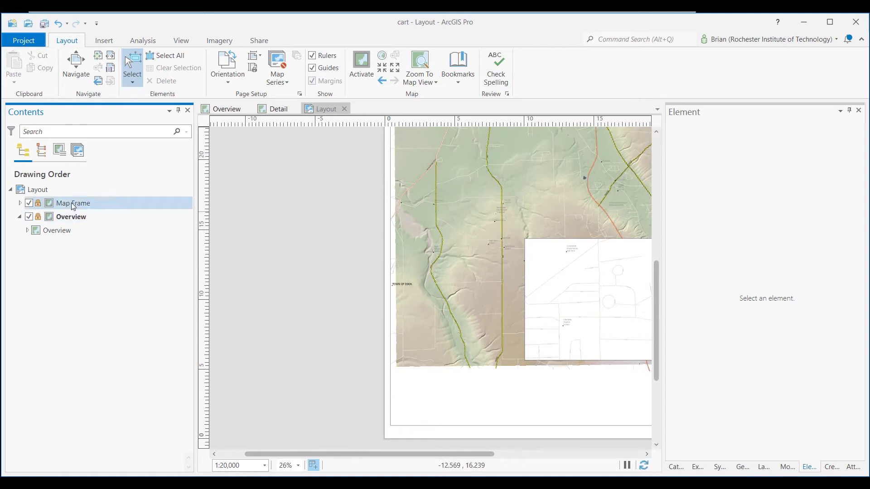
left_click(70, 217)
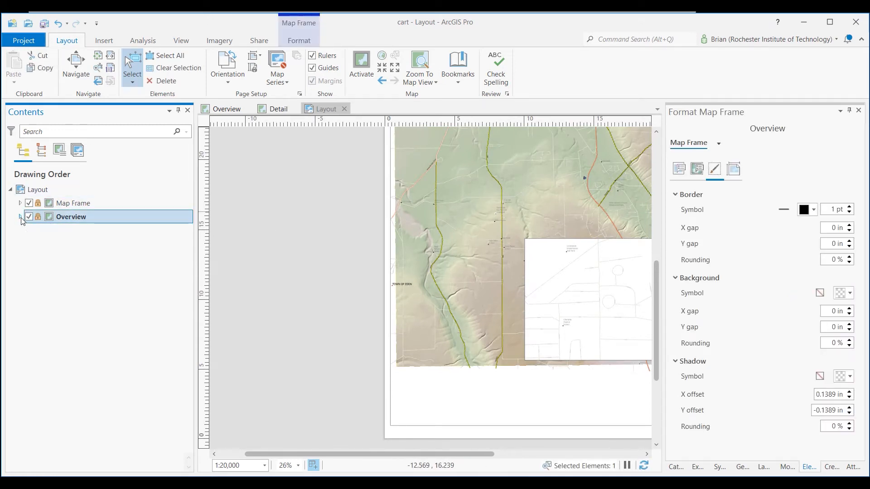
left_click(20, 216)
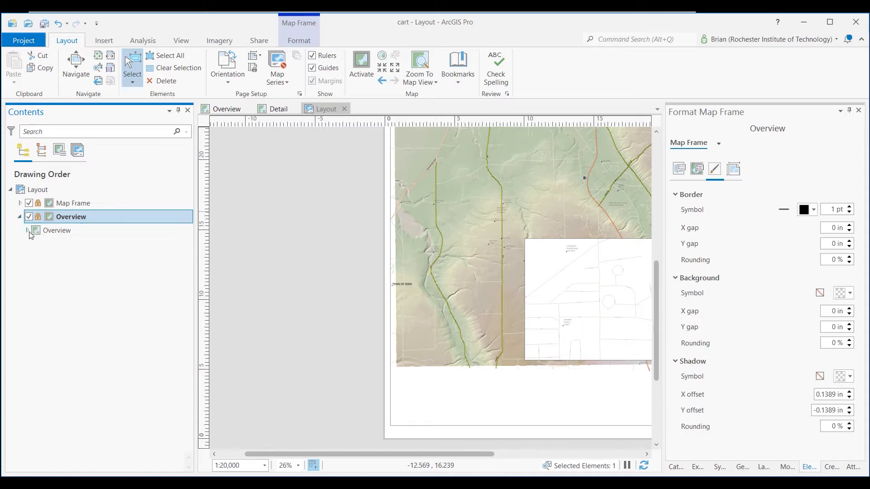
left_click(27, 230)
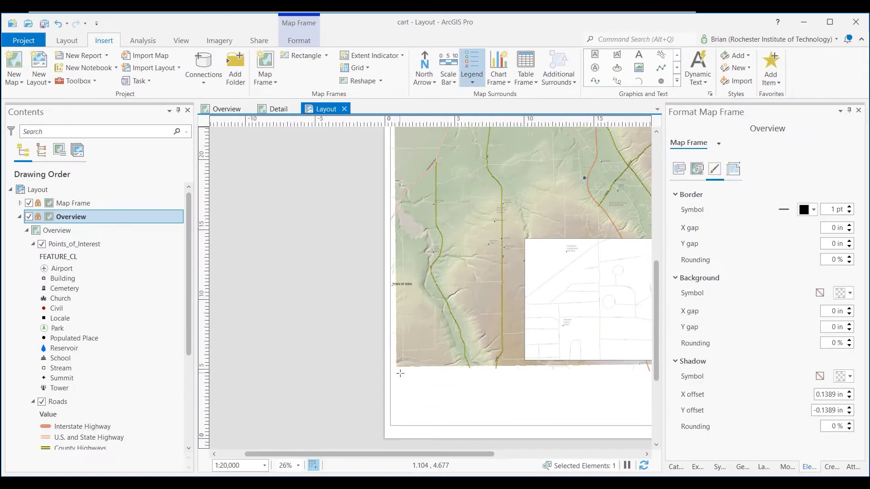
Draw a legend below the map listing Points_of_Interest, Roads, hillshade and DEM, then inspect its entries.
left_click_drag(397, 370, 510, 422)
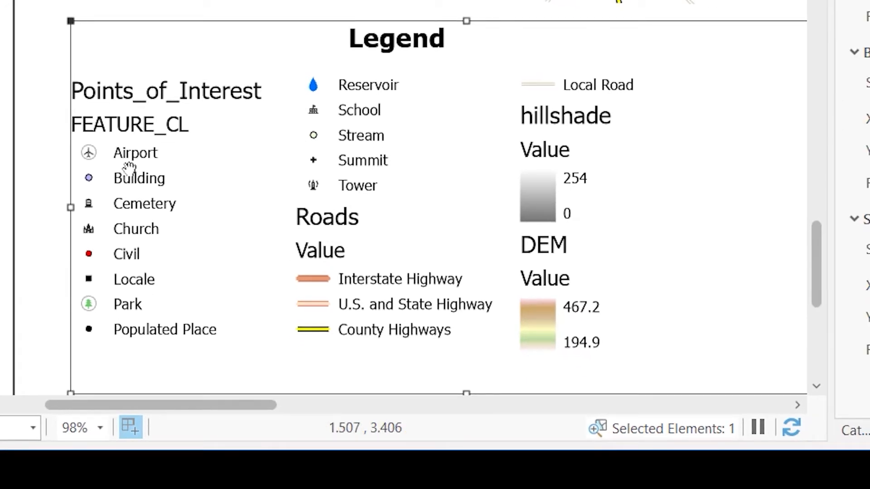
scroll("down", 3)
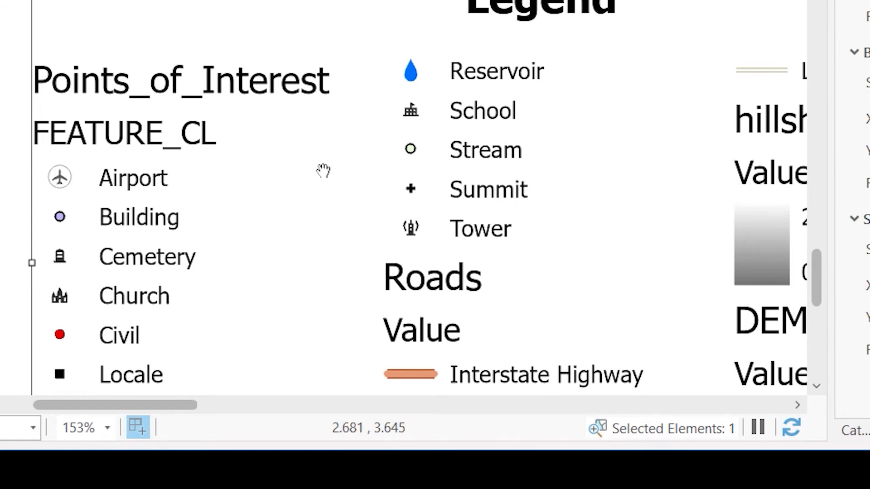
scroll("down", 3)
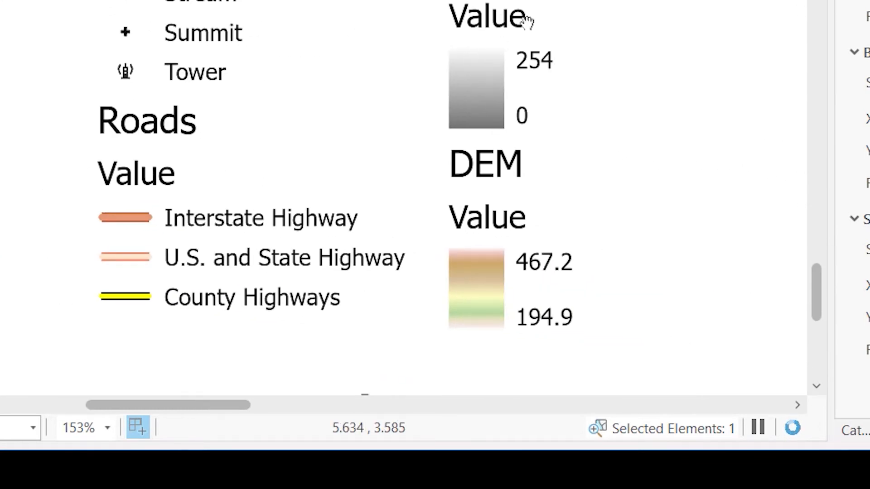
mouse_move(521, 176)
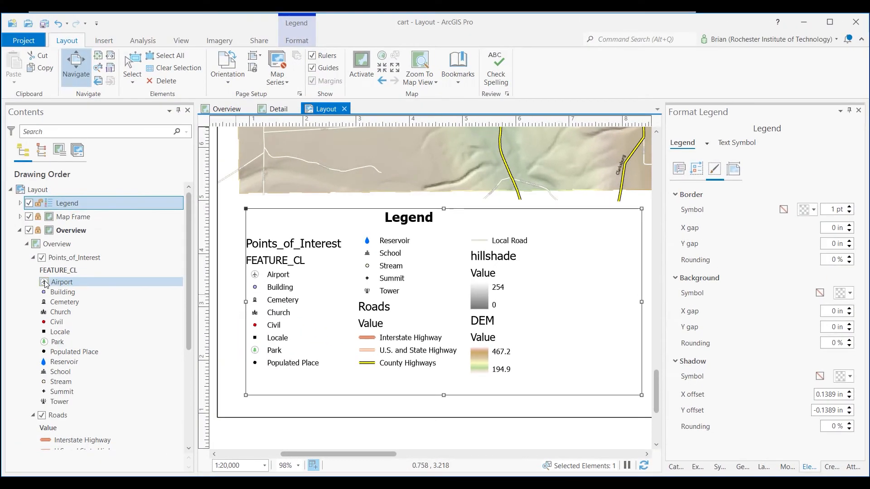
Change the Airport point symbol to a red Square 3 from the Symbology gallery.
left_click(61, 282)
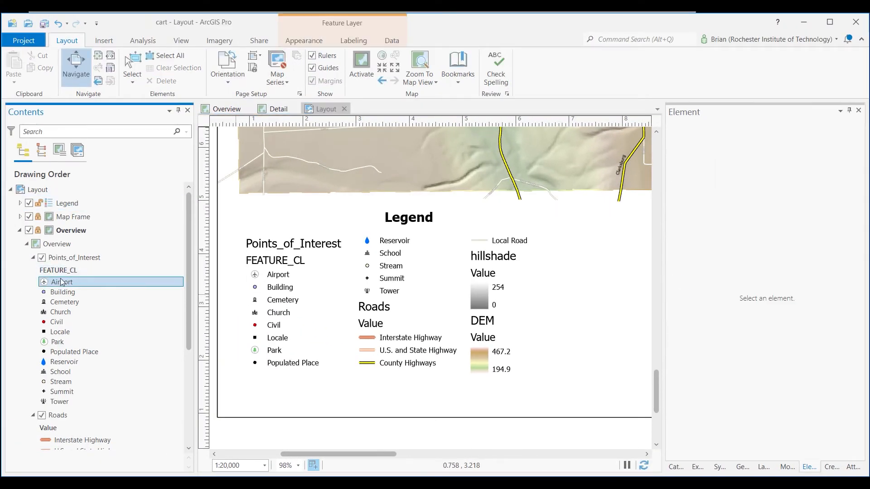
double_click(62, 282)
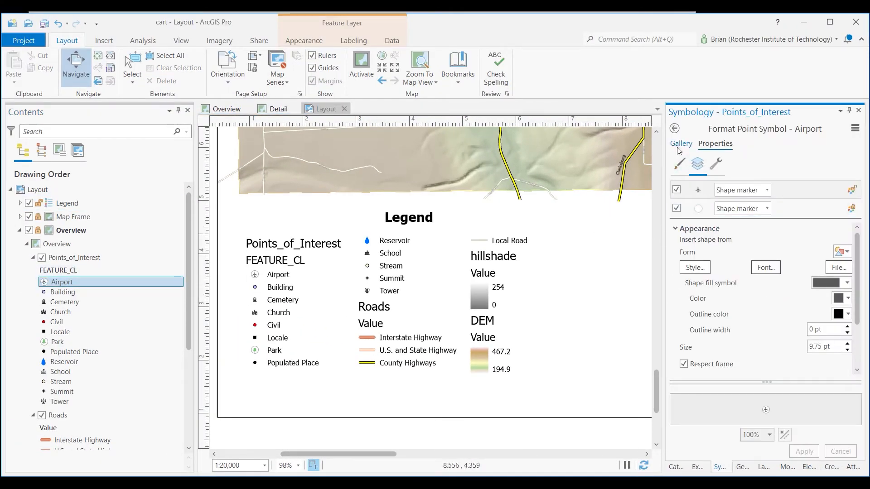
left_click(682, 143)
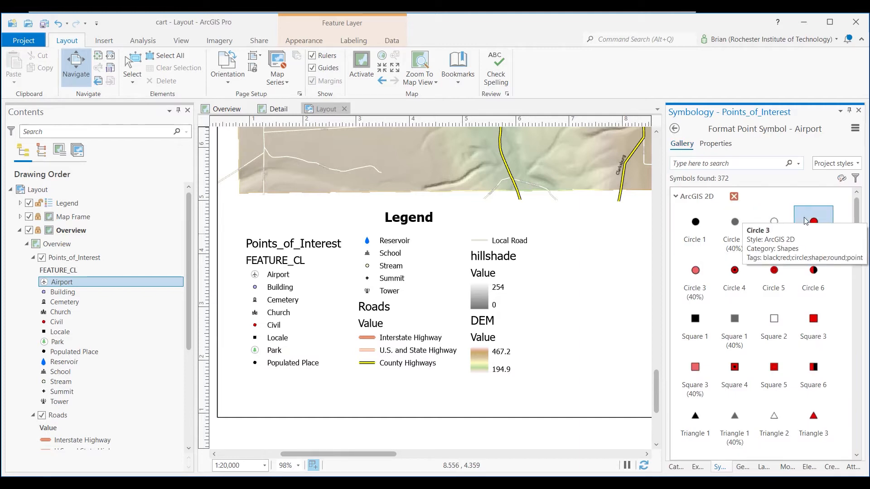
mouse_move(812, 318)
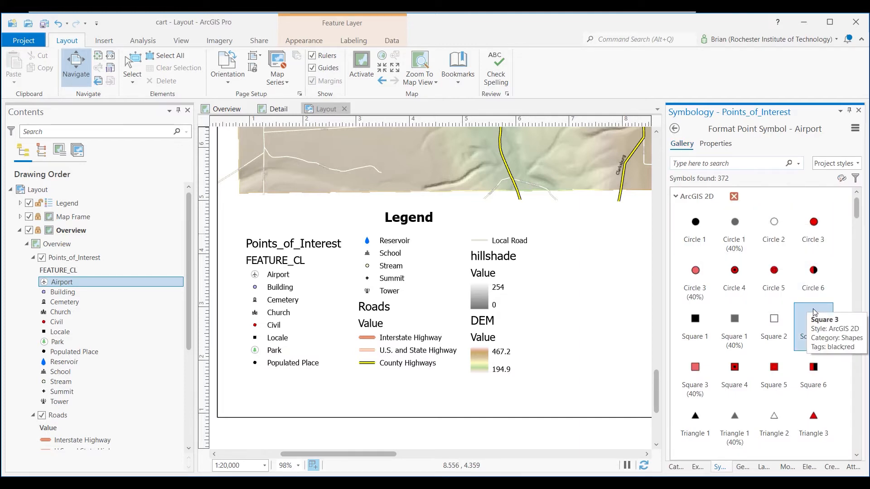
left_click(813, 318)
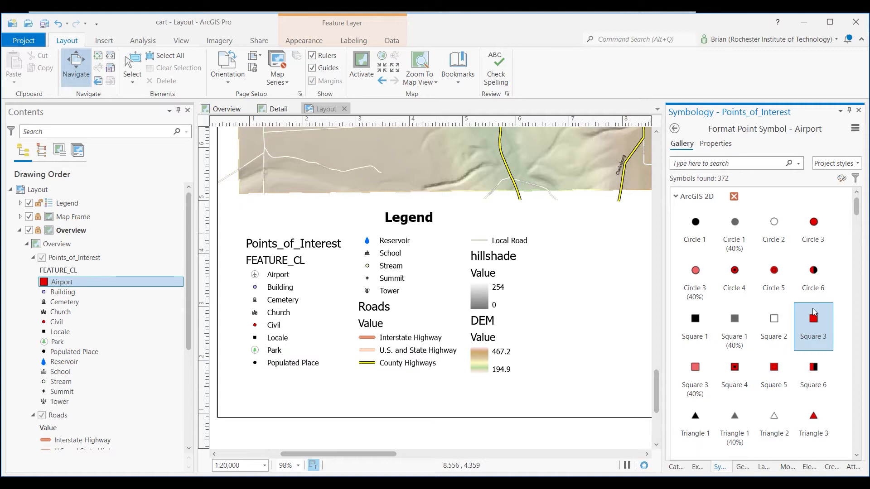
left_click(812, 318)
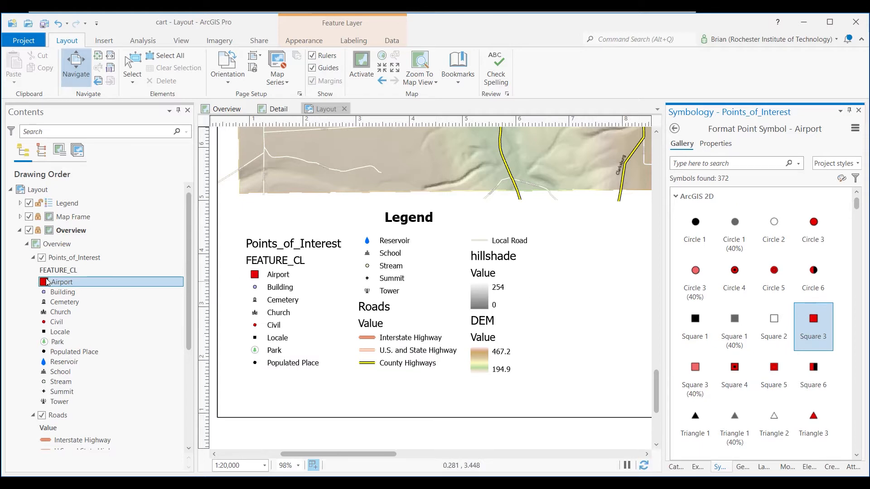
mouse_move(139, 284)
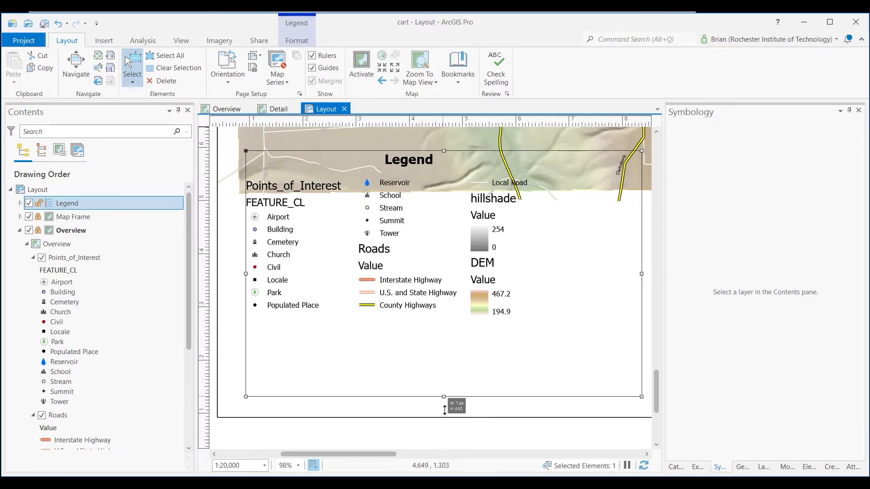
Resize the legend taller and narrower into two columns and nudge it lower under the map.
left_click_drag(444, 395, 444, 439)
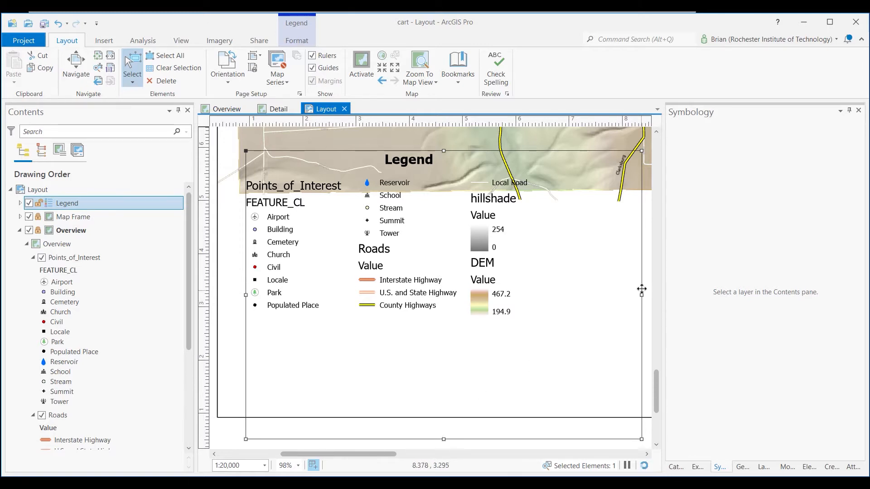
left_click_drag(640, 295, 545, 294)
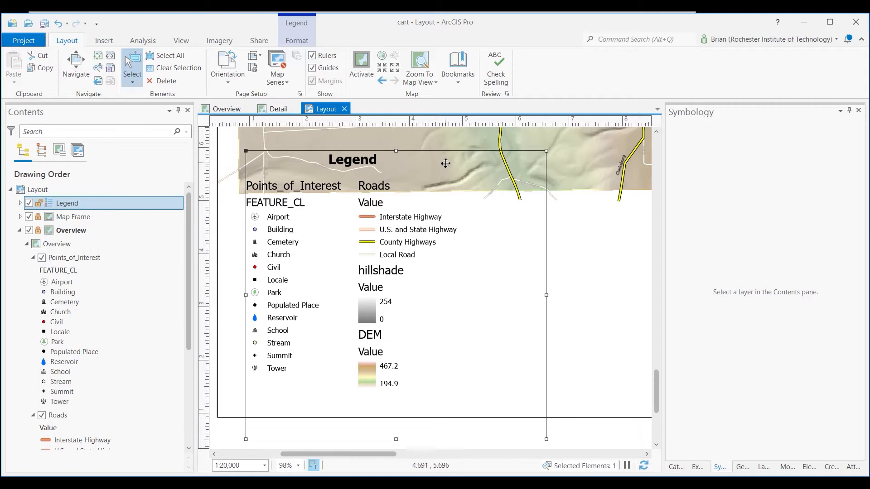
left_click_drag(446, 162, 447, 192)
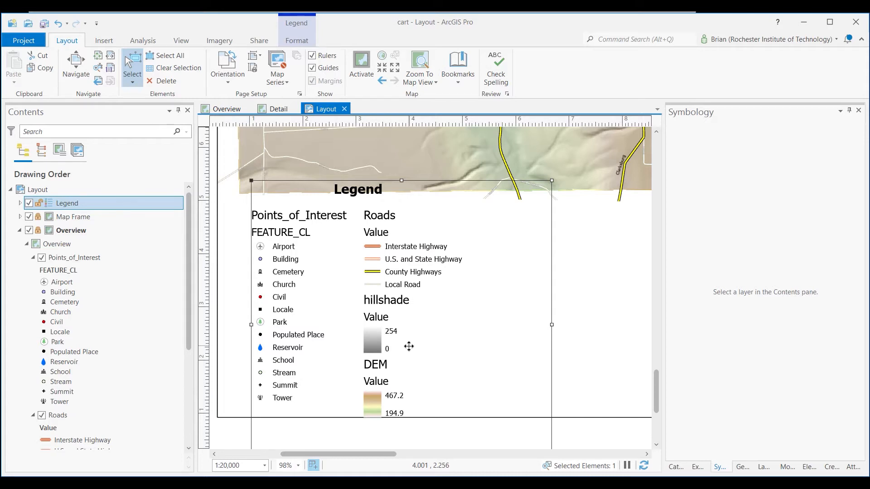
mouse_move(430, 302)
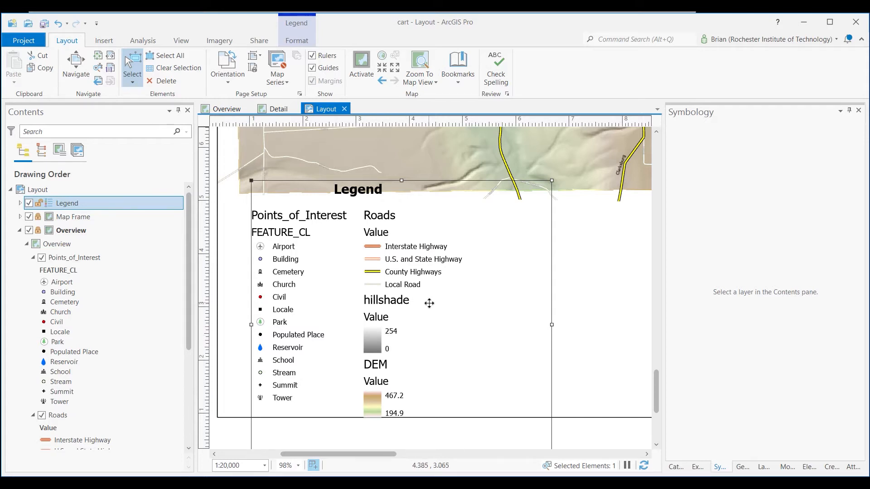
mouse_move(525, 231)
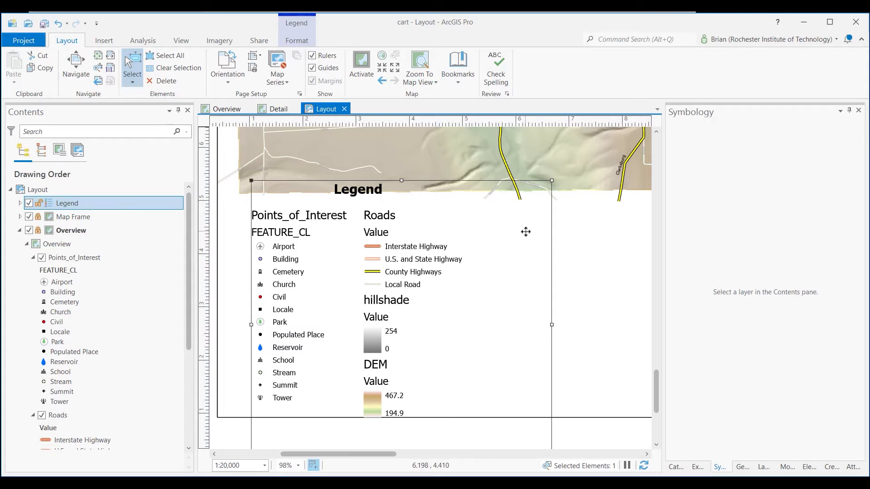
mouse_move(361, 252)
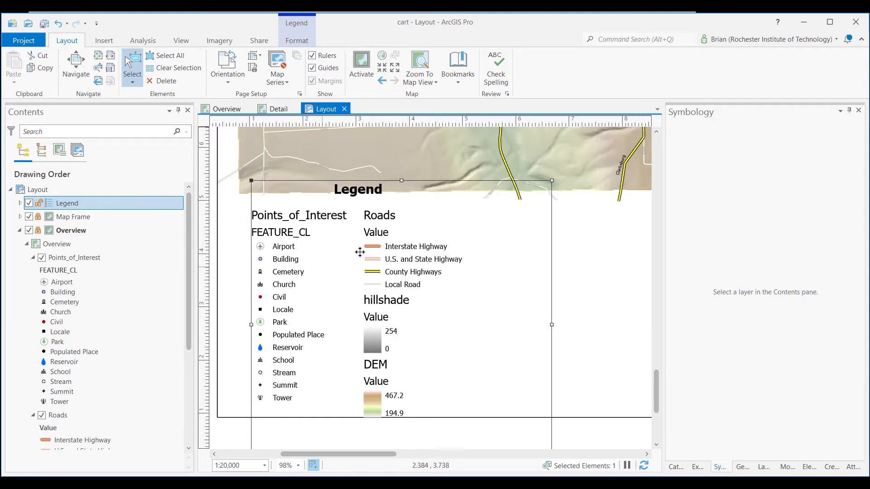
Convert the legend into editable graphics from its right-click menu.
right_click(360, 251)
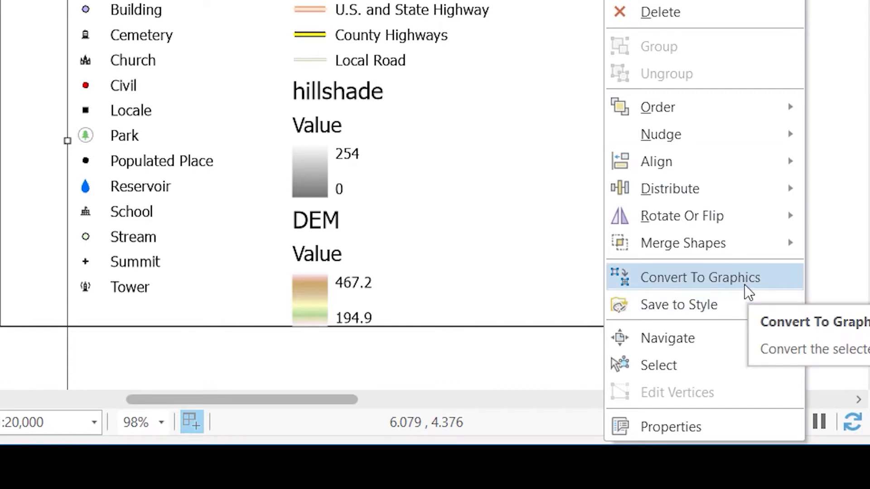
left_click(700, 277)
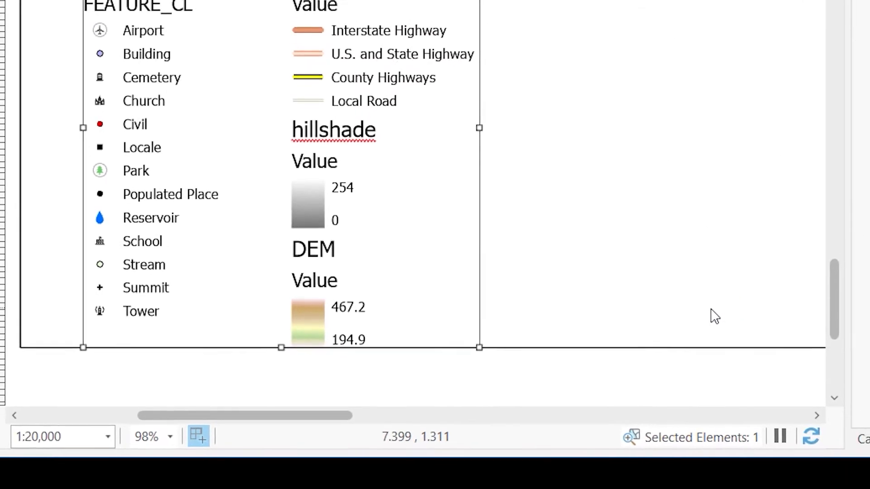
scroll("down", 3)
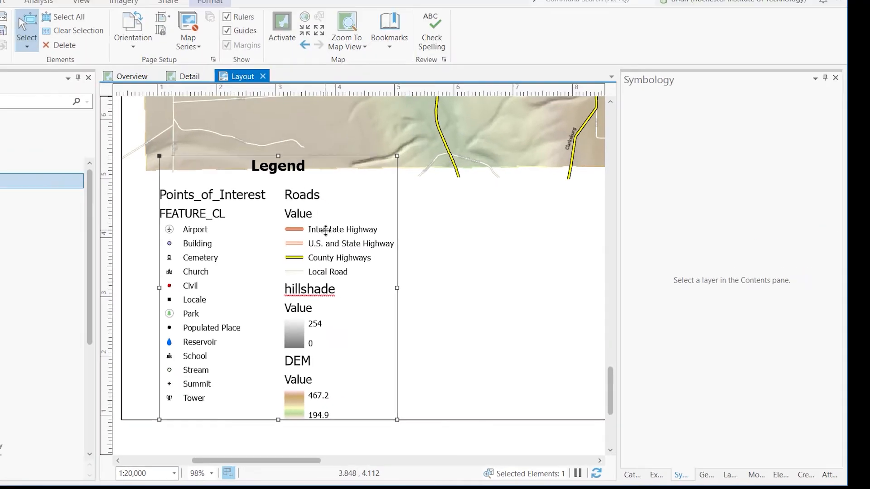
Ungroup the legend graphics into separate elements and remove the FEATURE_CL subheading.
right_click(326, 230)
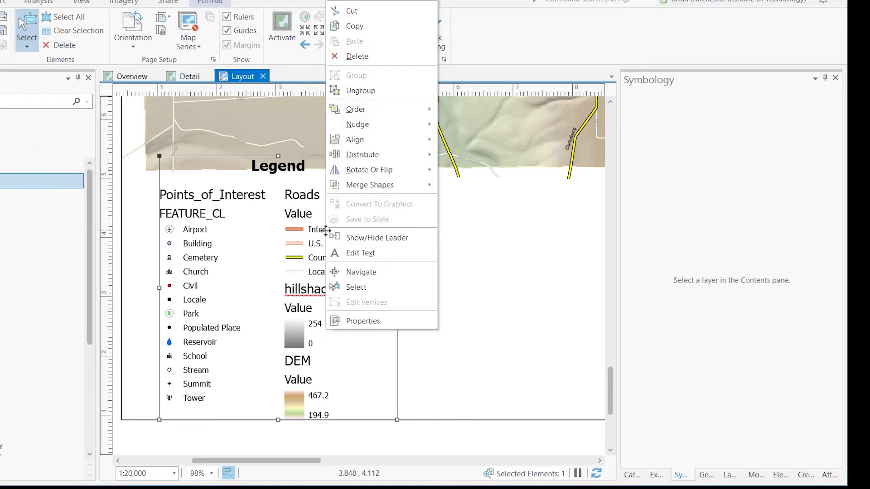
mouse_move(381, 94)
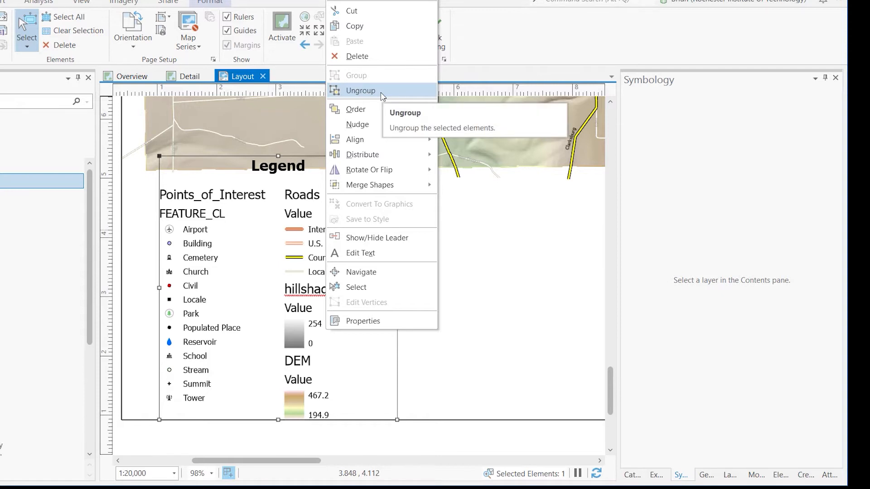
left_click(360, 89)
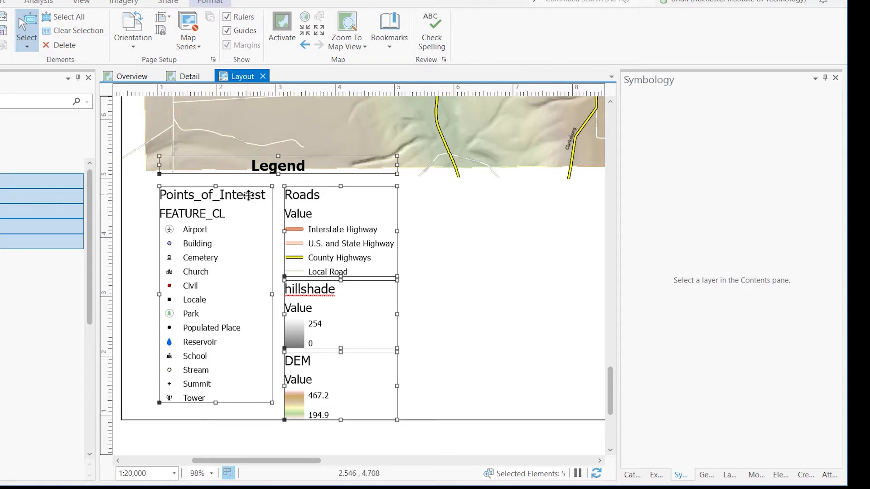
mouse_move(208, 272)
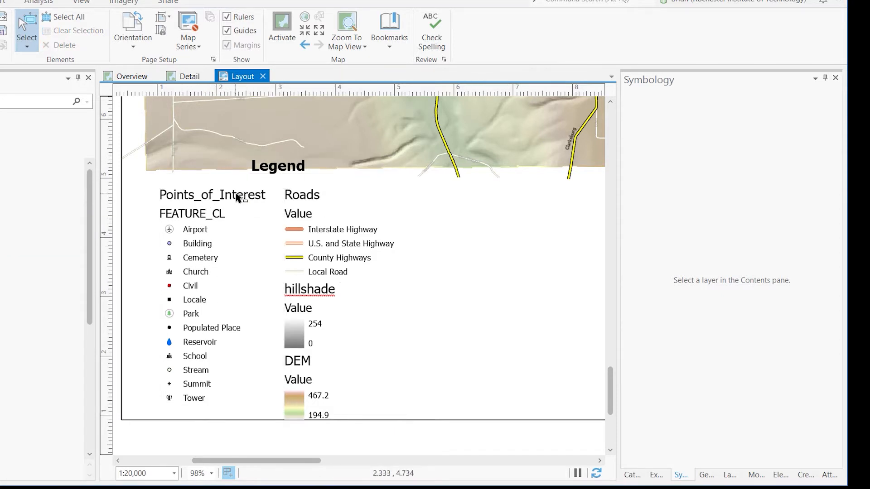
left_click(234, 196)
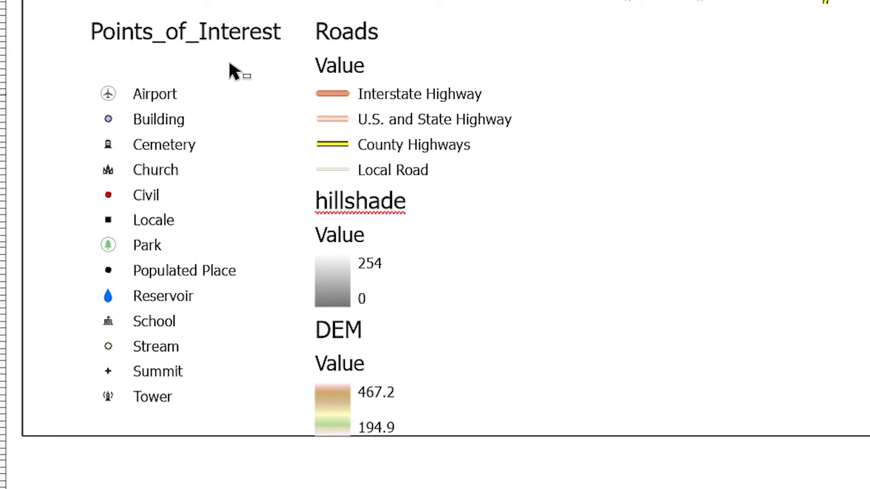
Edit the heading to read 'Points of Interest' and move it just above its symbol list.
left_click(171, 32)
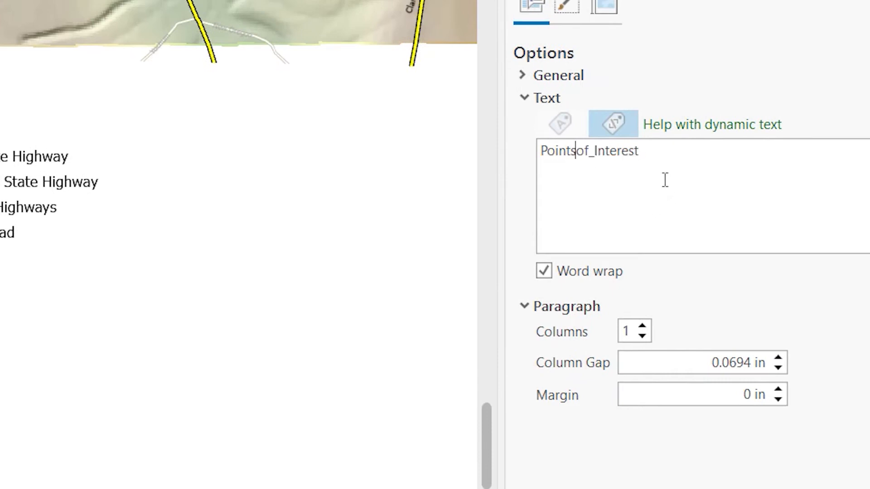
type("\" \"")
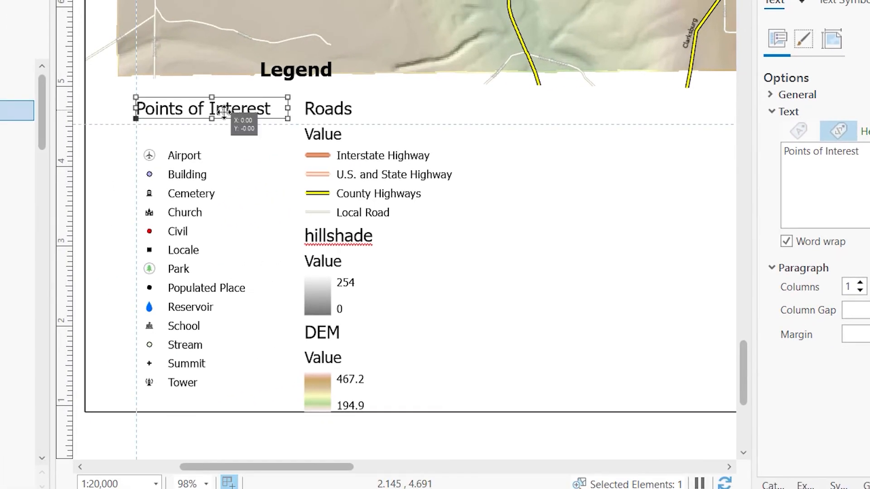
left_click_drag(202, 108, 211, 120)
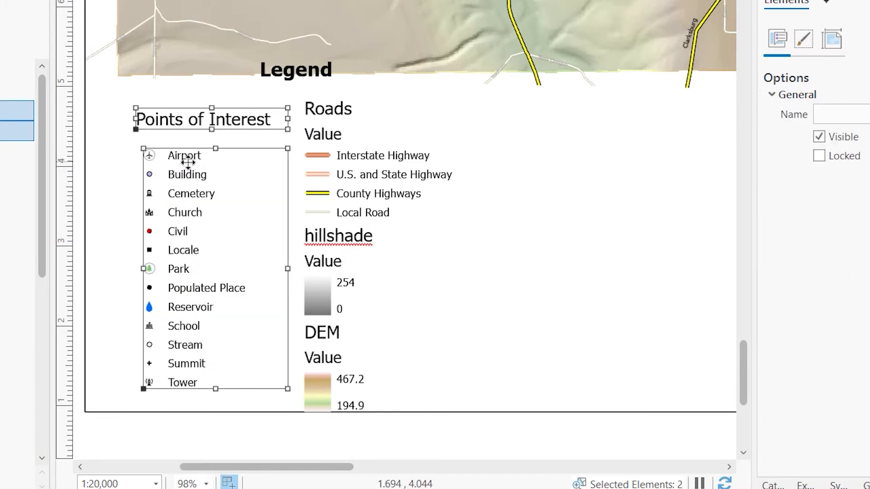
Align the Points of Interest heading and list to center, then select the DEM section for deletion.
right_click(186, 163)
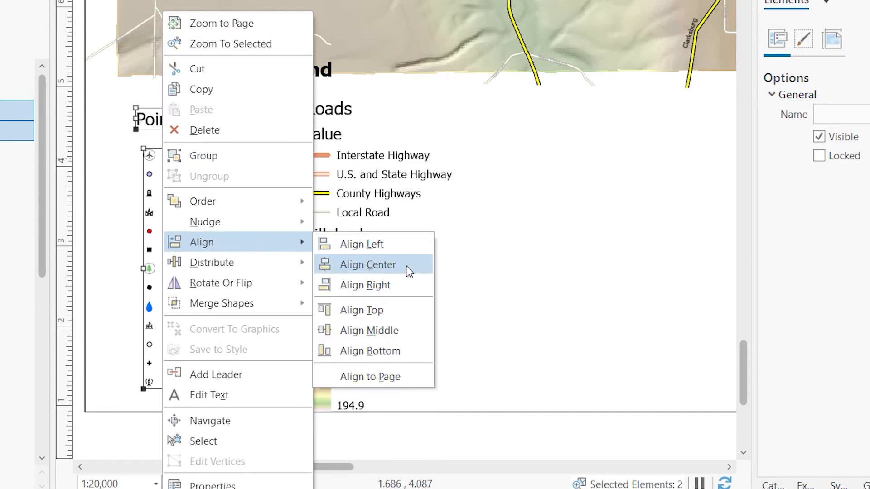
left_click(368, 265)
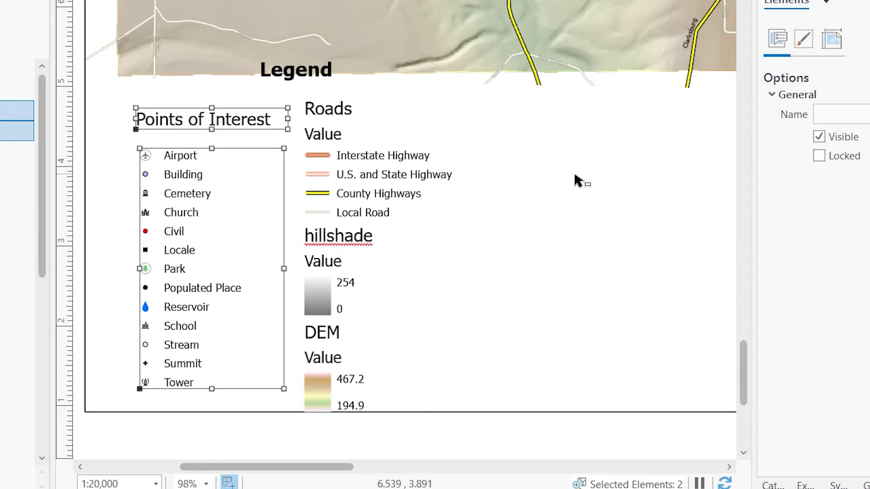
mouse_move(327, 381)
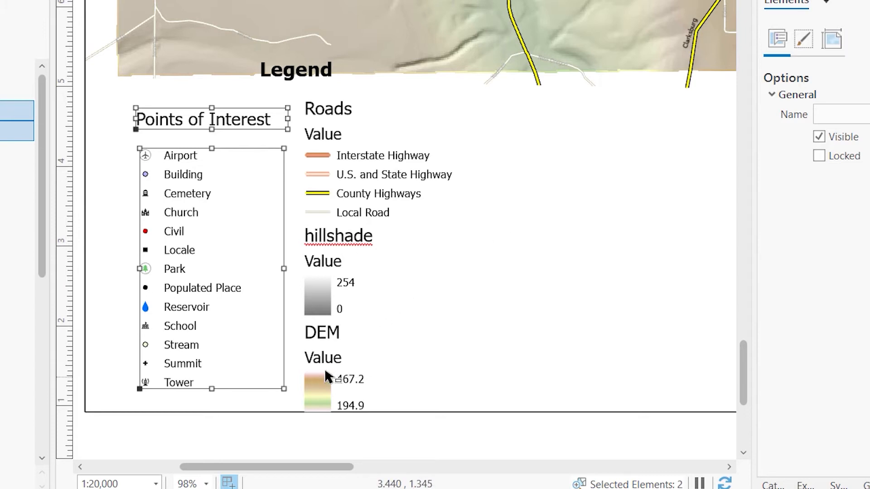
left_click(322, 332)
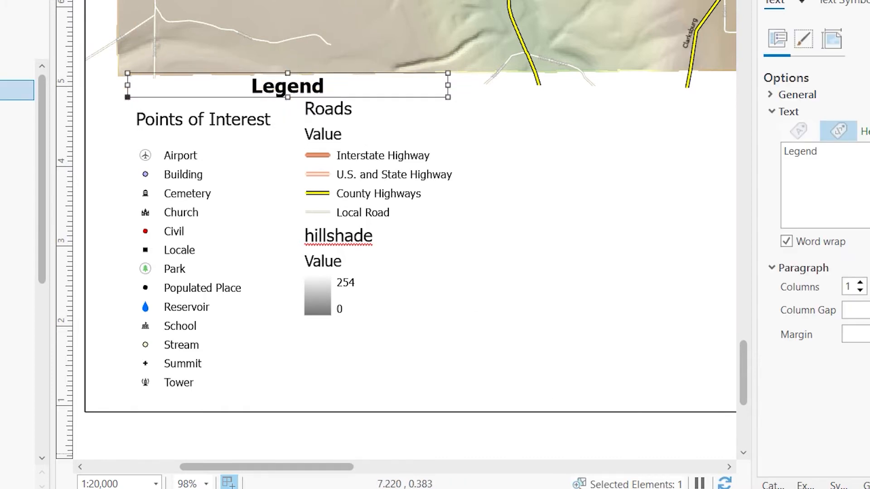
mouse_move(255, 131)
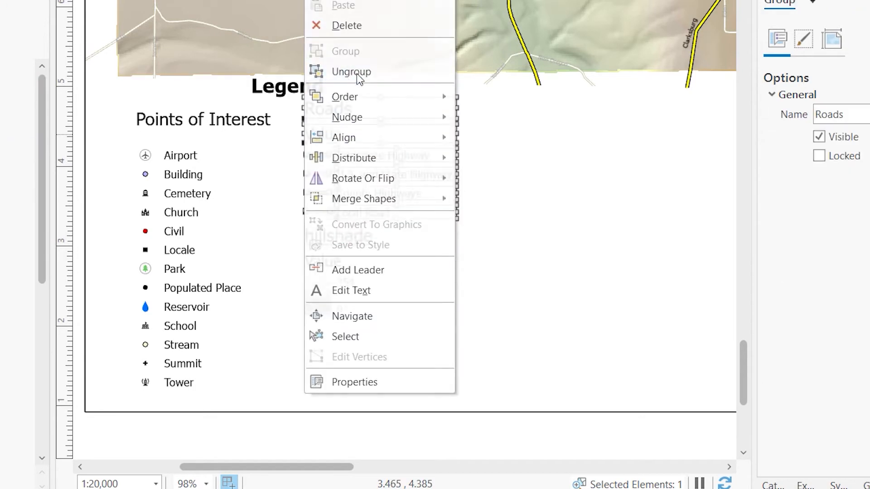
Ungroup the Roads legend section into separate items.
left_click(350, 71)
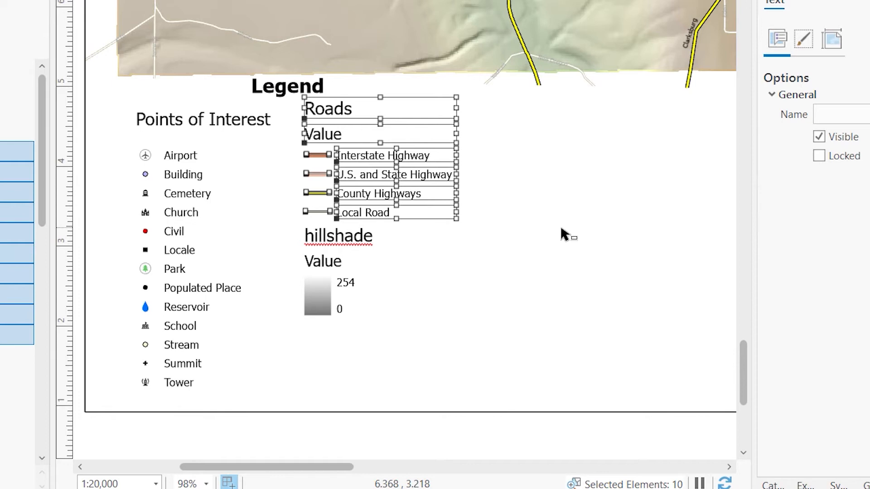
mouse_move(565, 236)
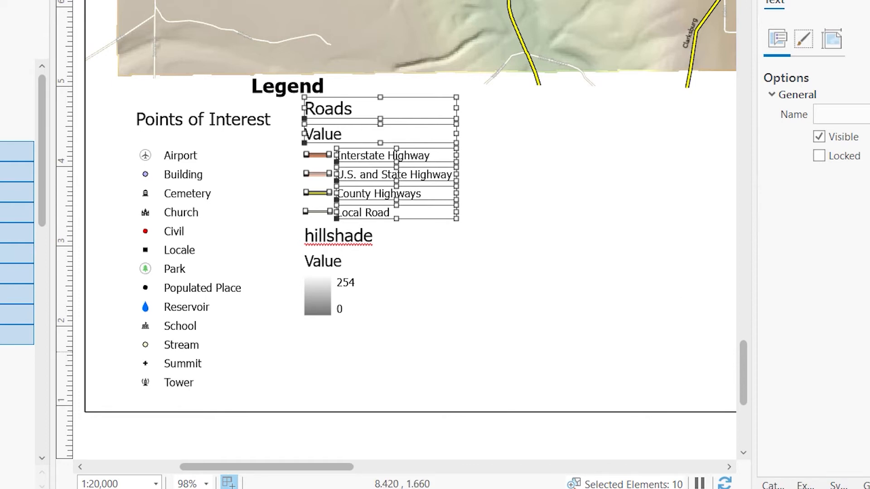
left_click(612, 250)
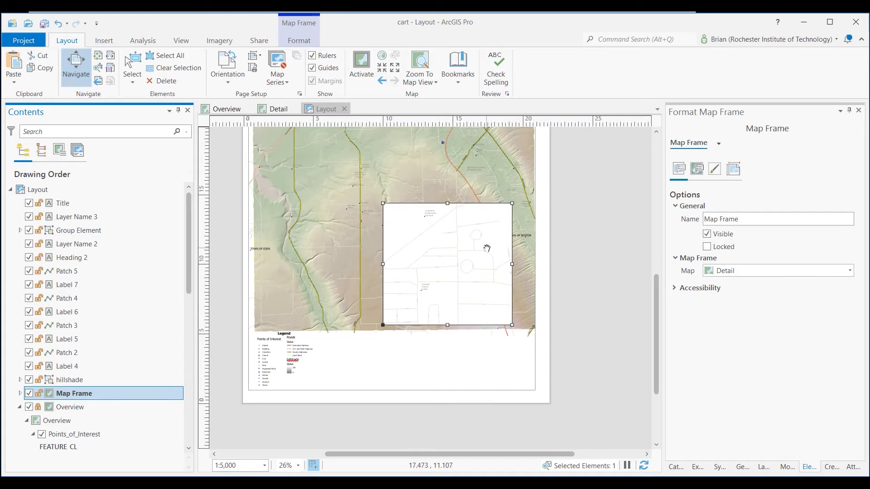
Pan to the top of the page, select the Overview map frame and bring up the Insert tools.
left_click_drag(486, 248, 454, 255)
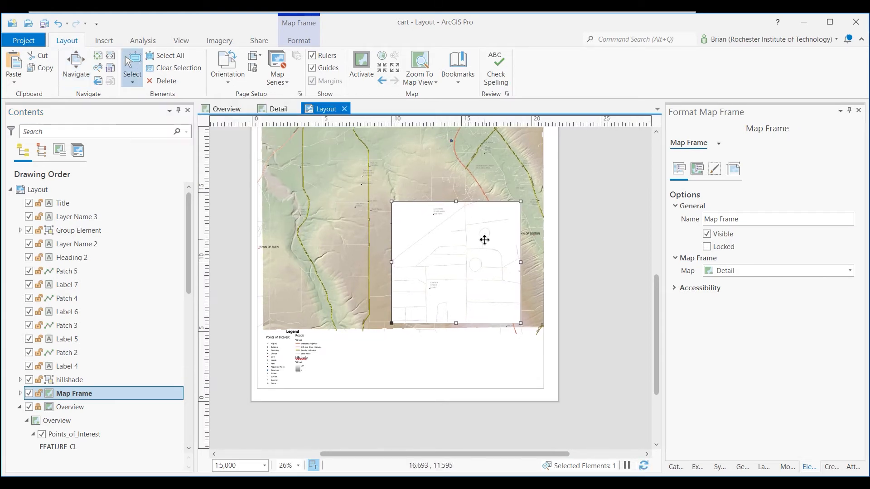
left_click_drag(483, 239, 501, 237)
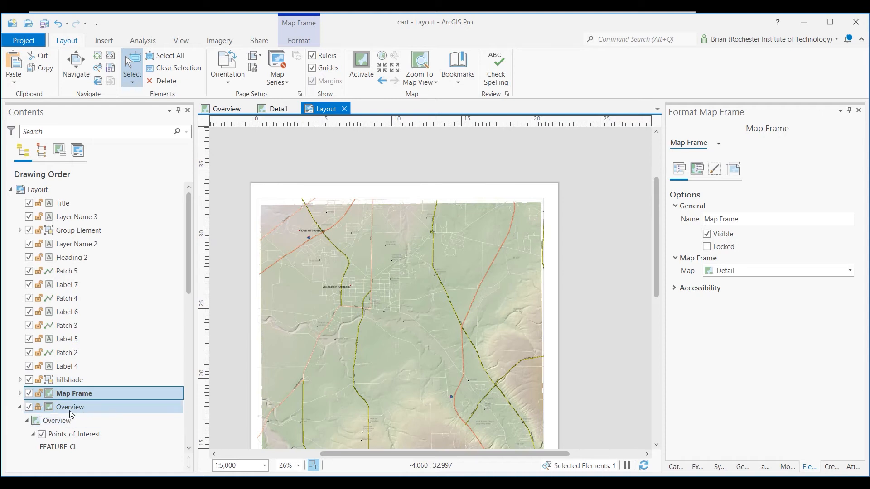
left_click(70, 407)
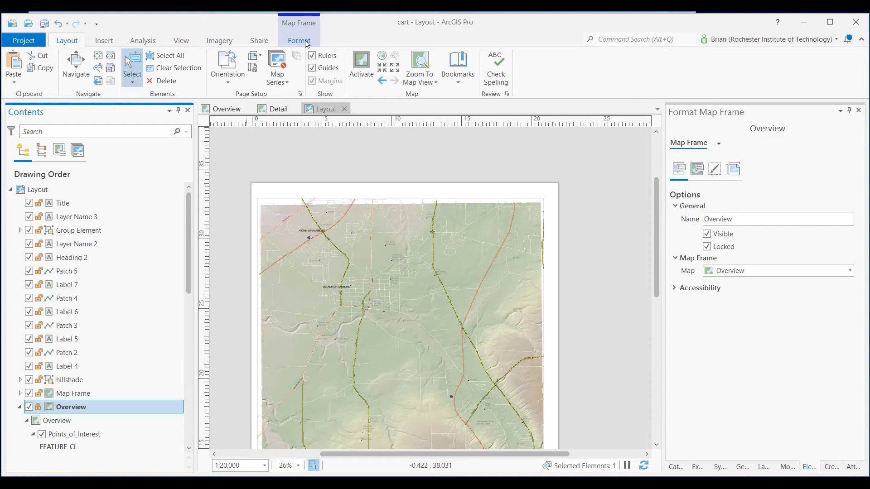
left_click(299, 41)
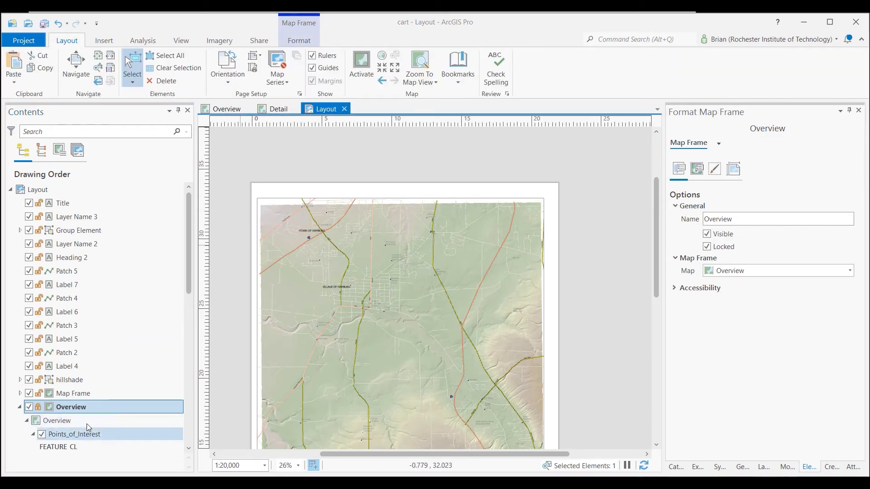
mouse_move(78, 411)
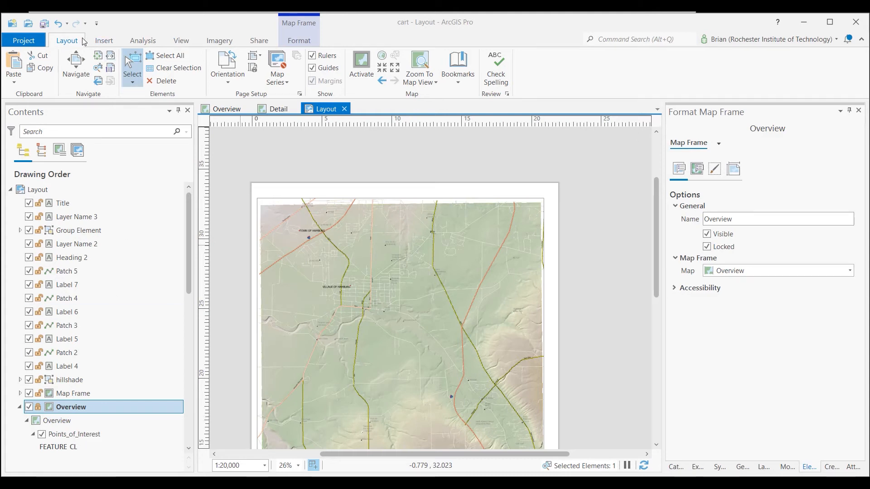
left_click(103, 41)
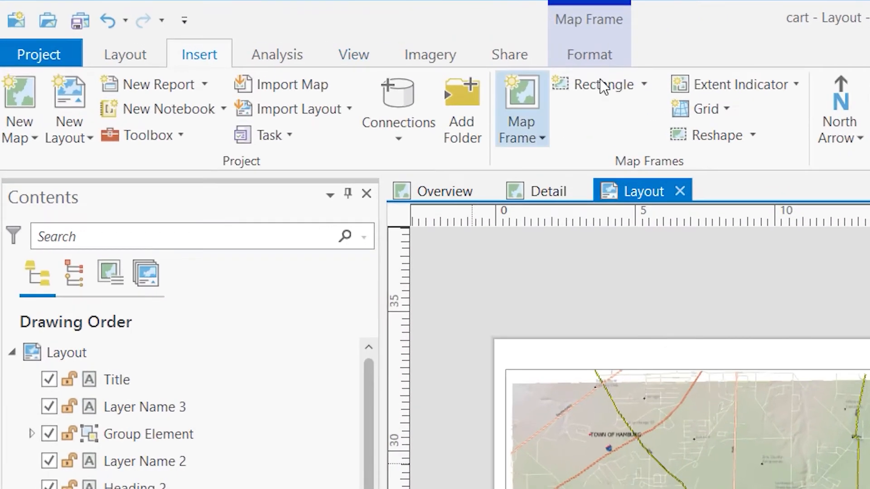
Add an extent indicator of the detail map frame to the Overview map and pan it into view.
left_click(799, 84)
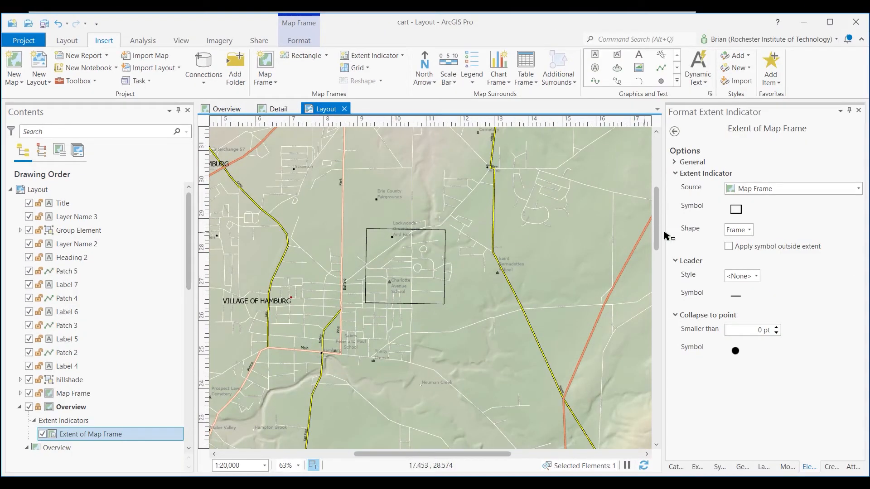
left_click(66, 41)
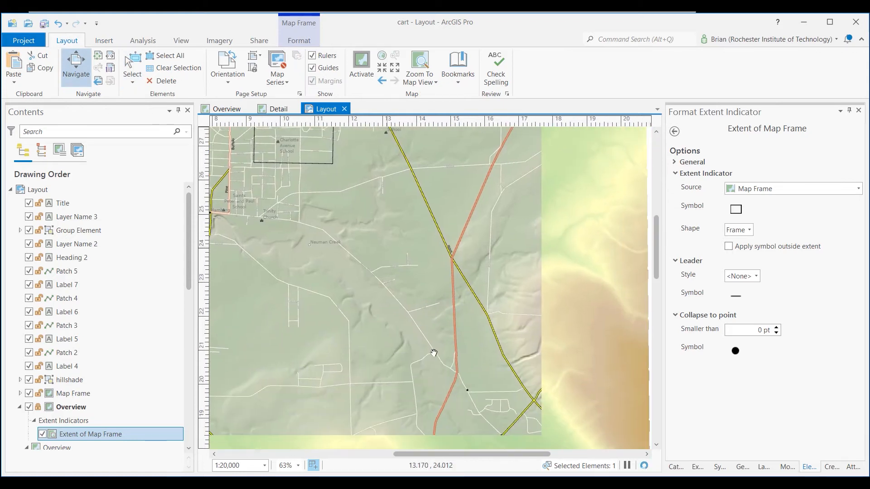
left_click_drag(433, 353, 535, 180)
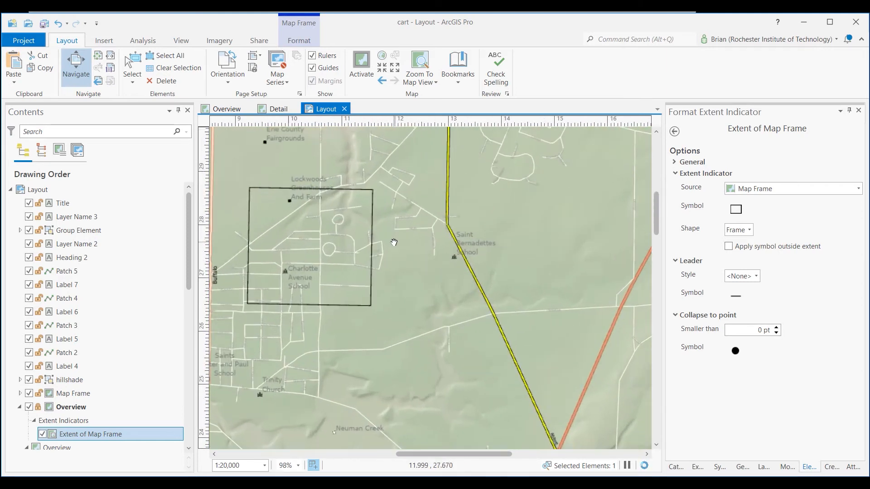
left_click_drag(394, 242, 344, 266)
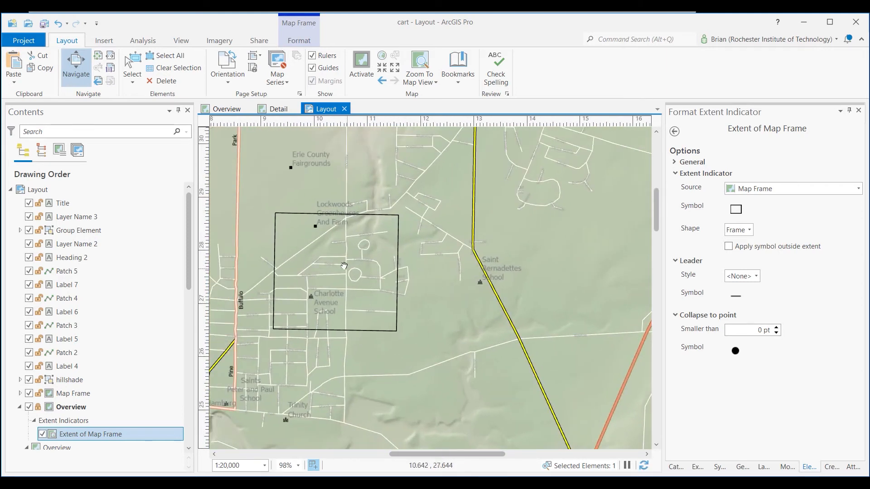
mouse_move(371, 278)
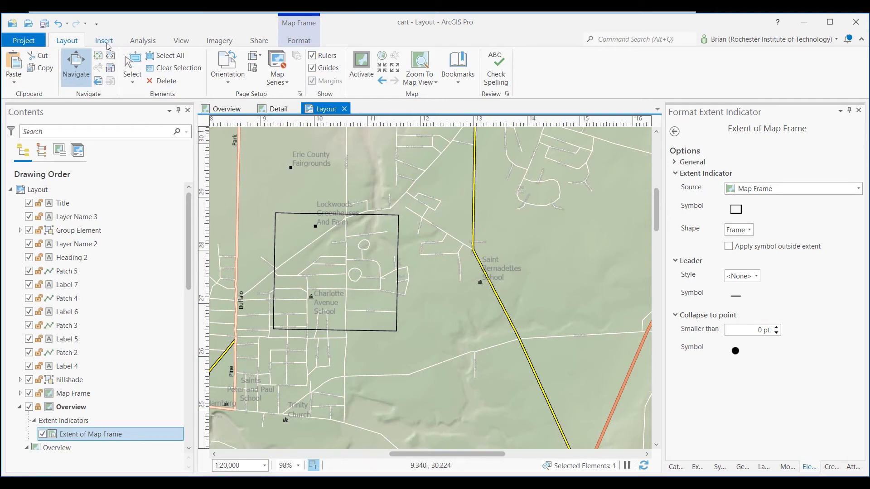
Insert a text element on the overview map reading 'Detail Map'.
left_click(104, 40)
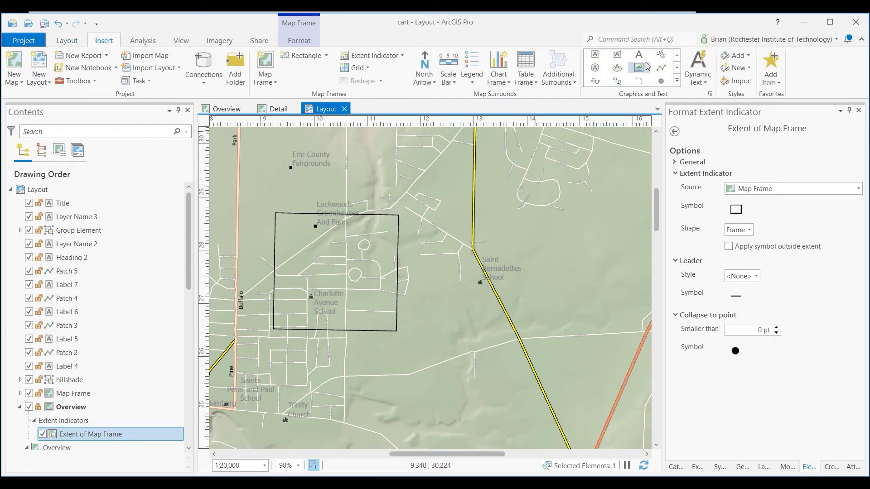
mouse_move(638, 54)
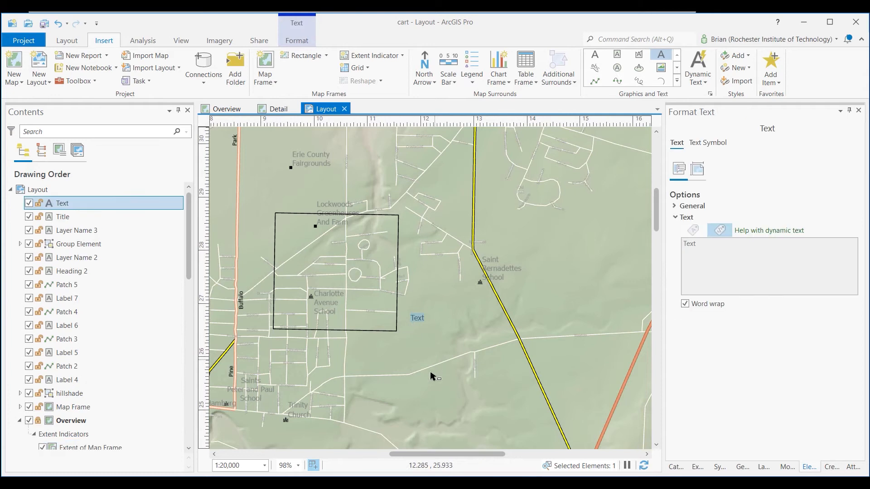
type("Detal")
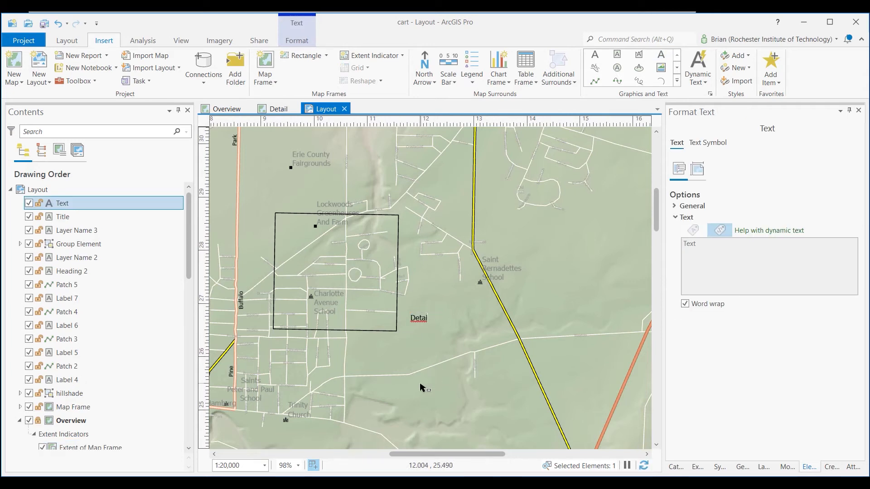
type("Detail Map")
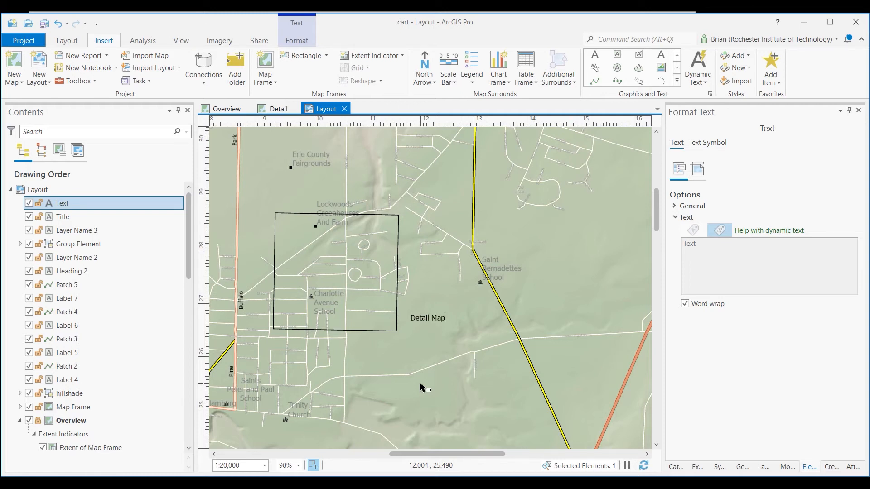
mouse_move(657, 202)
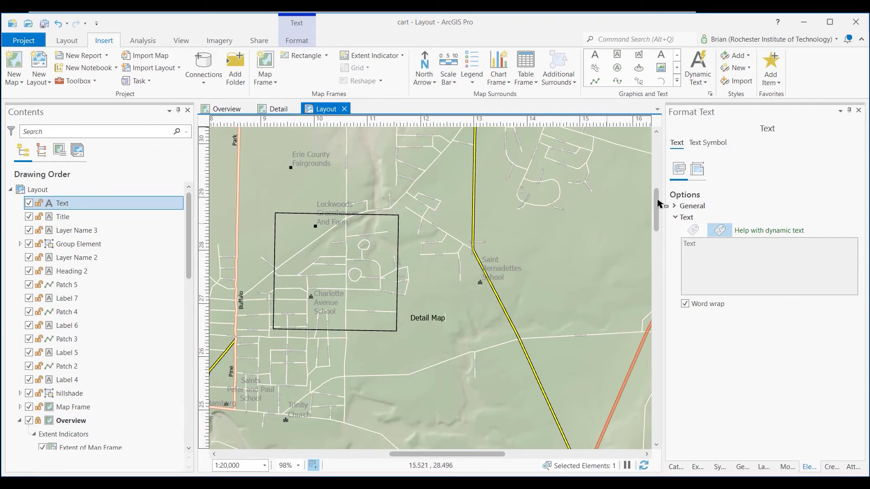
Set the Detail Map label's text size to 14 pt.
left_click(708, 143)
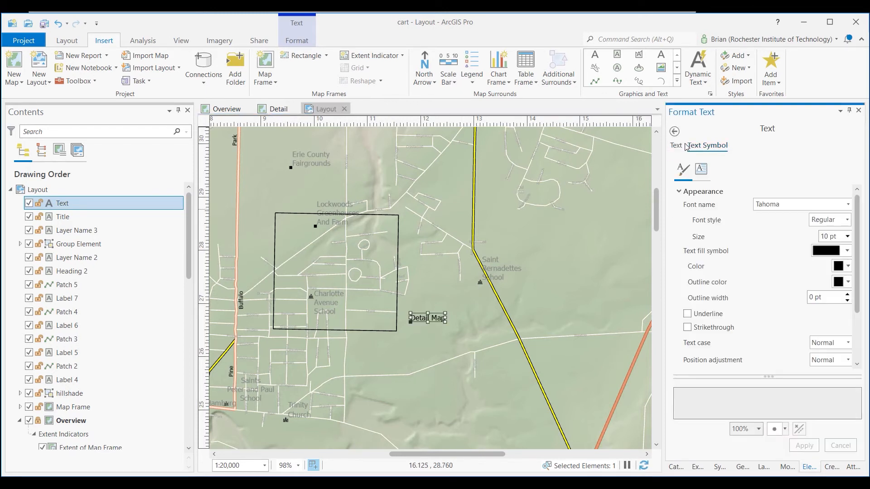
left_click(848, 236)
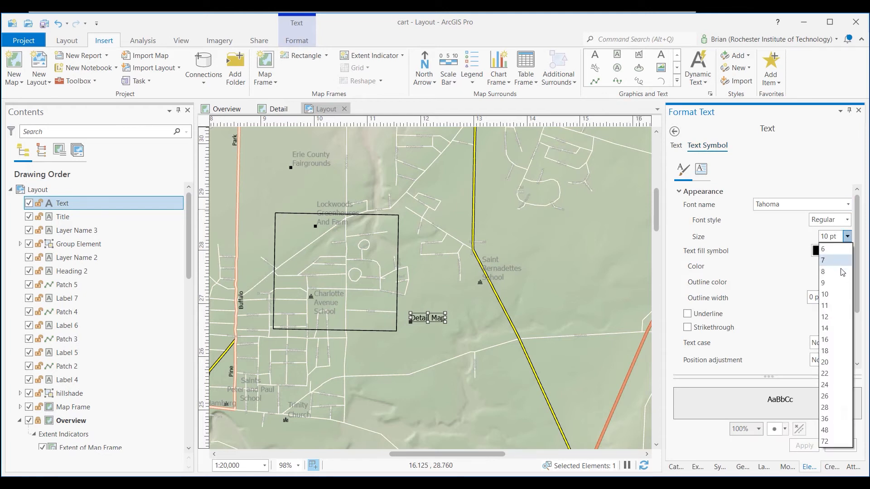
left_click(824, 328)
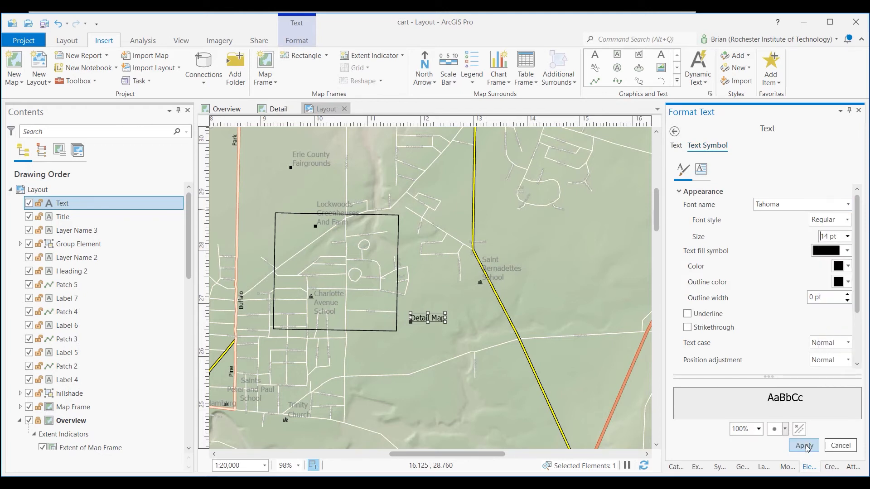
Position the Detail Map label just above the extent indicator rectangle.
left_click_drag(427, 318, 433, 311)
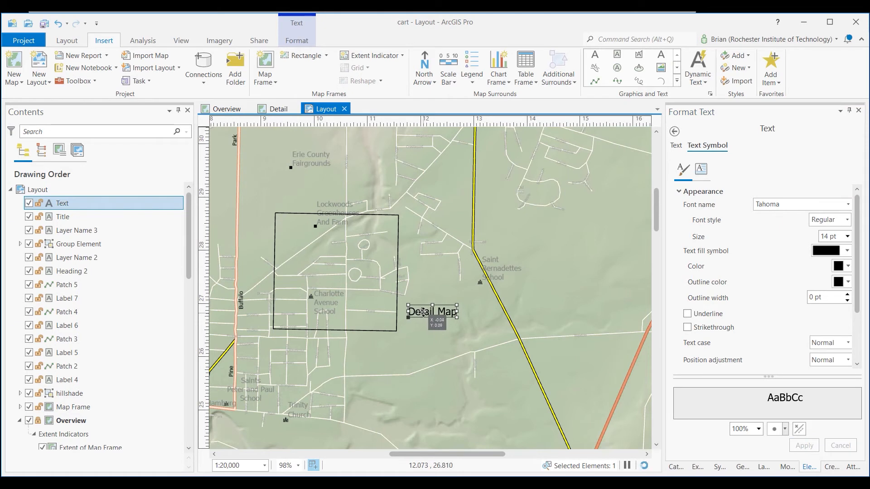
left_click_drag(432, 311, 428, 307)
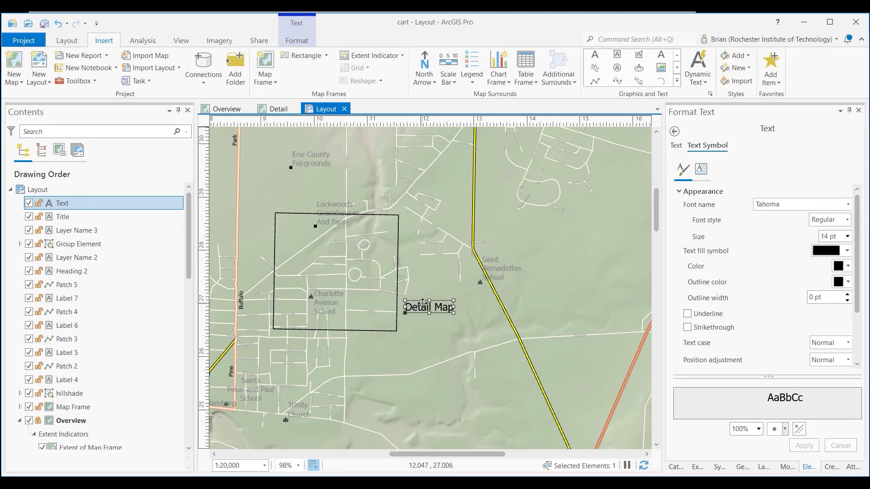
left_click_drag(428, 306, 287, 211)
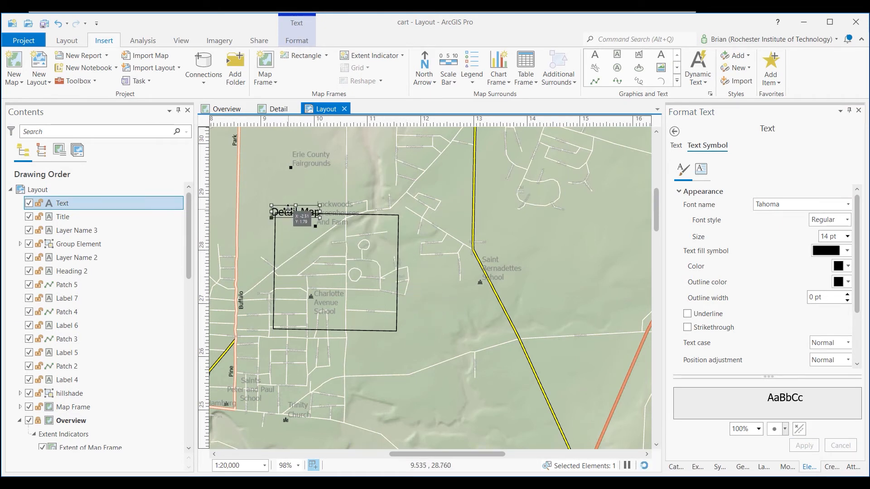
left_click_drag(290, 211, 287, 201)
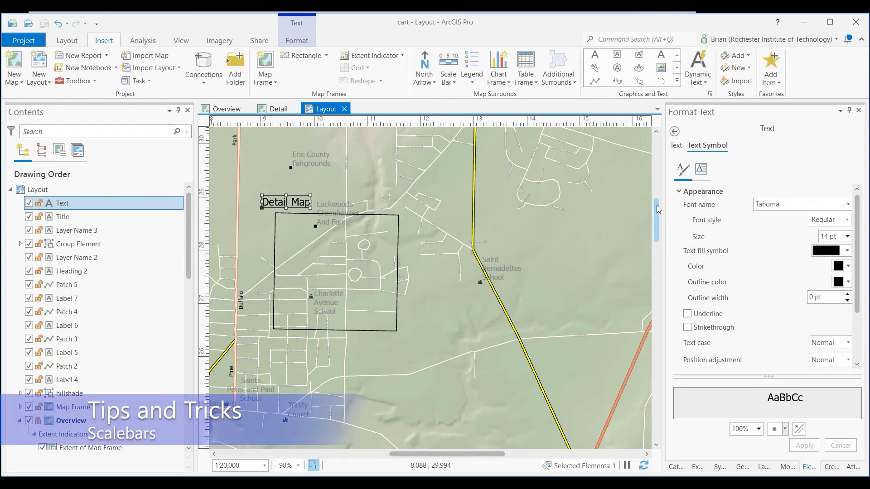
Select the Overview map frame and insert a miles scale bar reading 0 to 1.6.
scroll("down", 3)
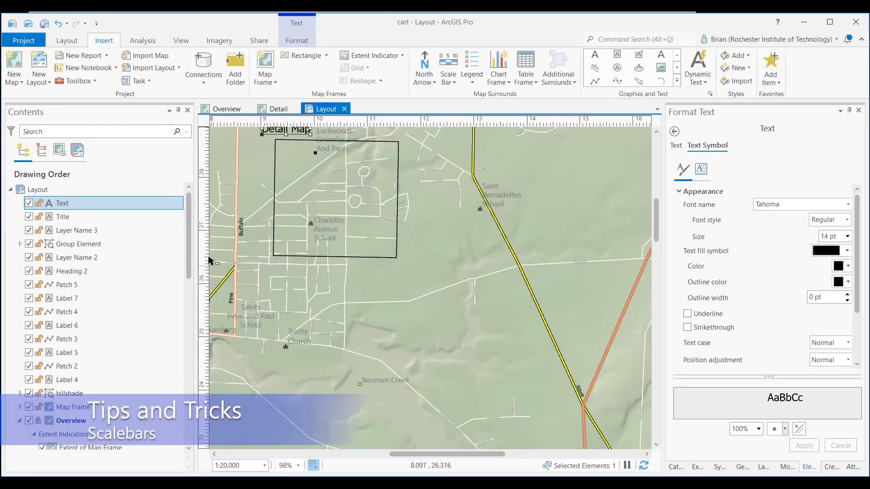
scroll("down", 3)
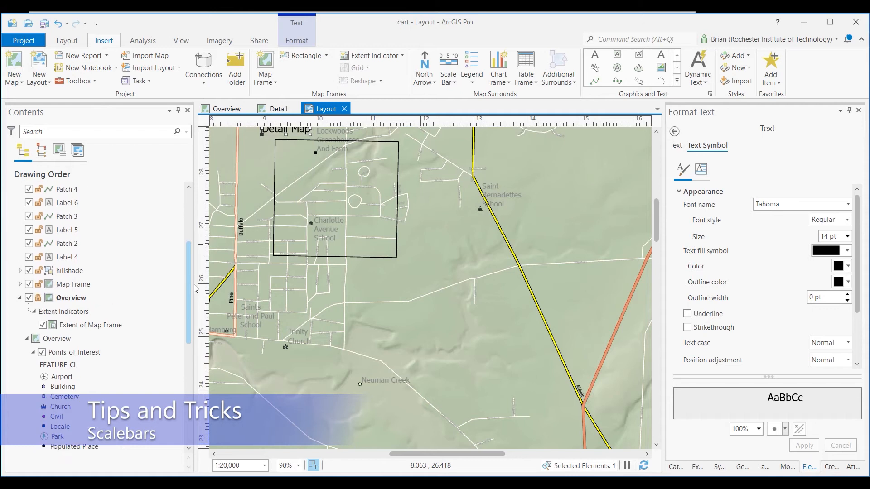
left_click(71, 297)
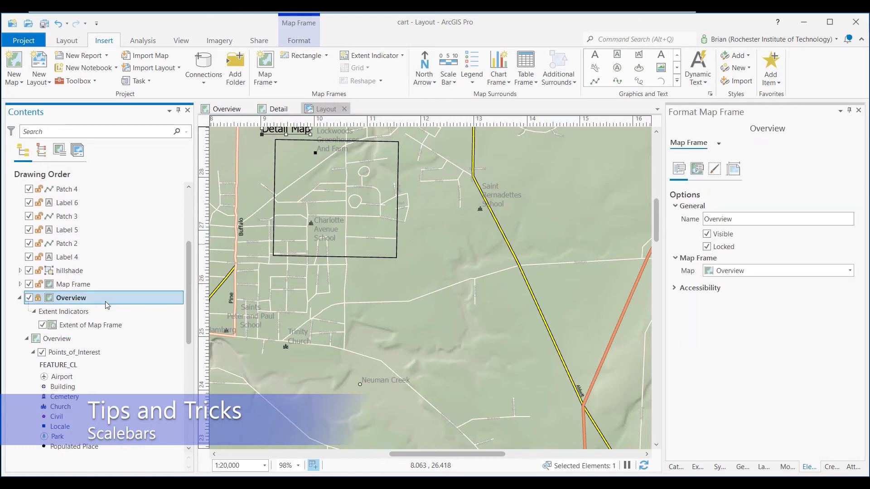
left_click(66, 41)
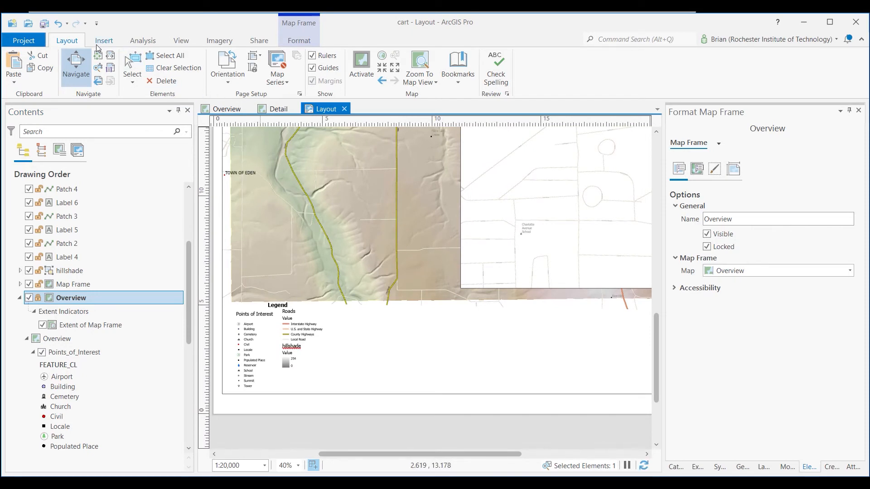
left_click(104, 41)
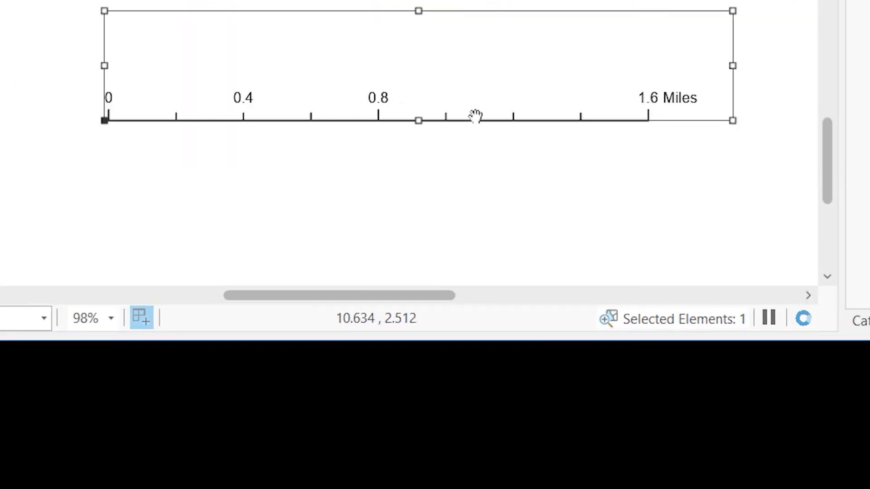
mouse_move(589, 123)
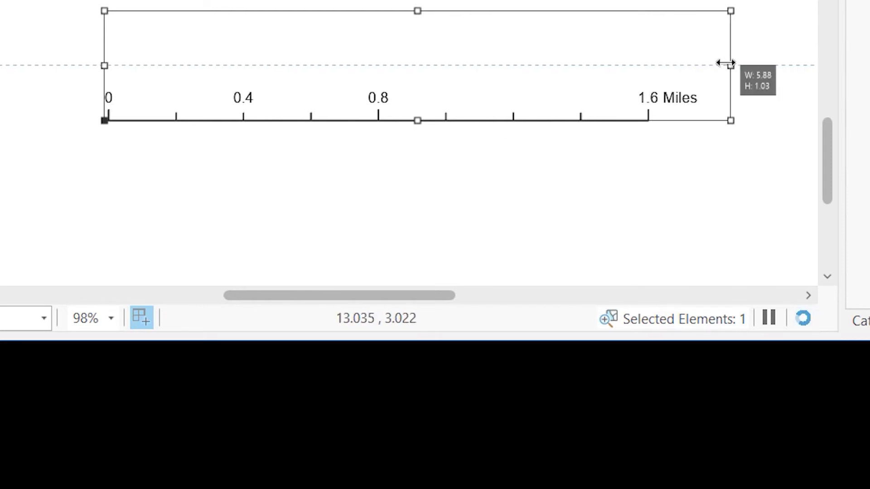
Shorten the scale bar with its right handle until it reads 0 to 1.1 Miles.
left_click_drag(731, 65, 679, 66)
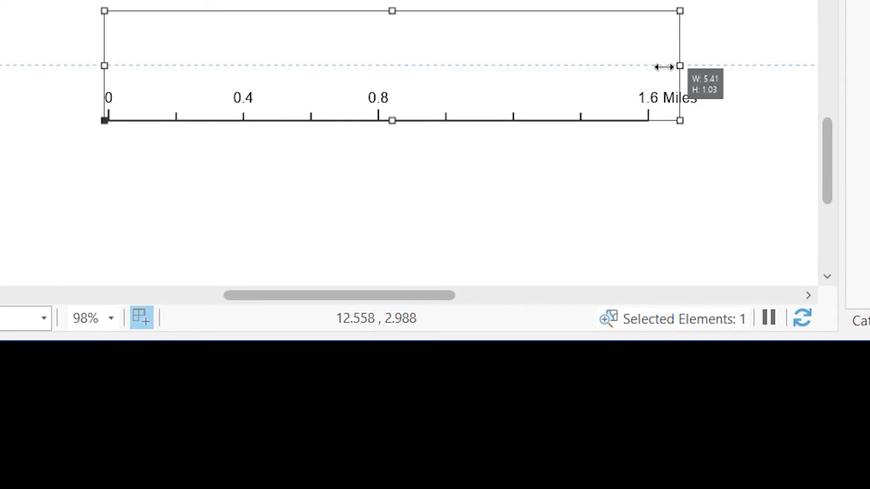
left_click_drag(679, 65, 634, 64)
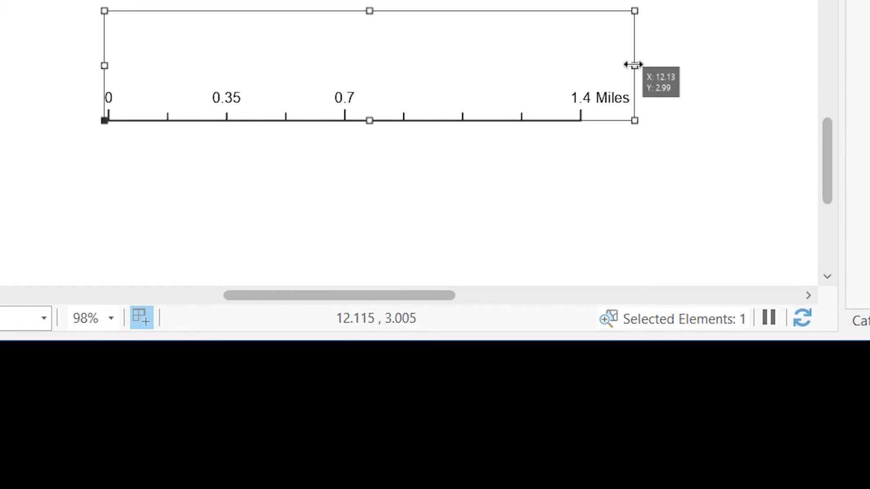
left_click_drag(634, 65, 570, 65)
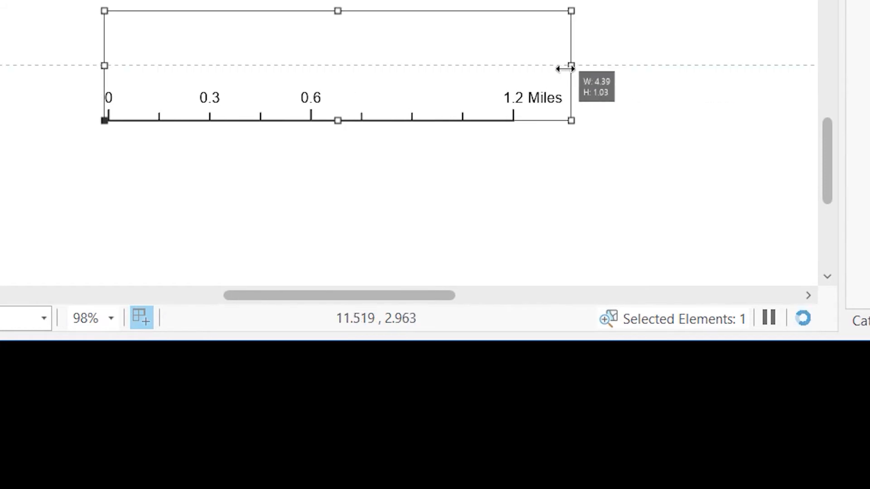
left_click_drag(569, 65, 553, 68)
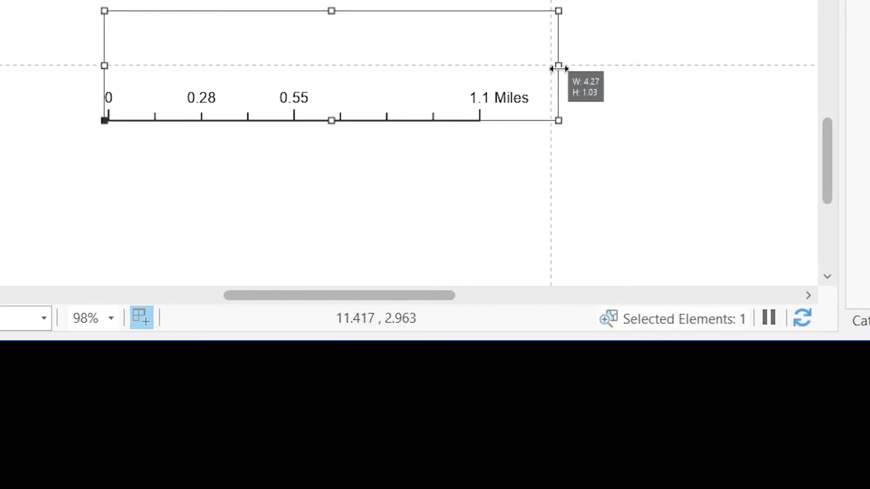
left_click_drag(557, 65, 549, 66)
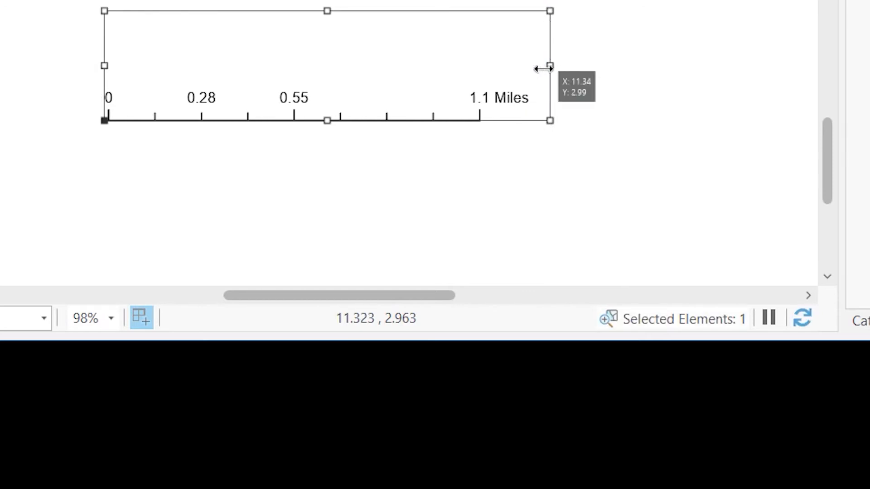
left_click_drag(549, 66, 537, 65)
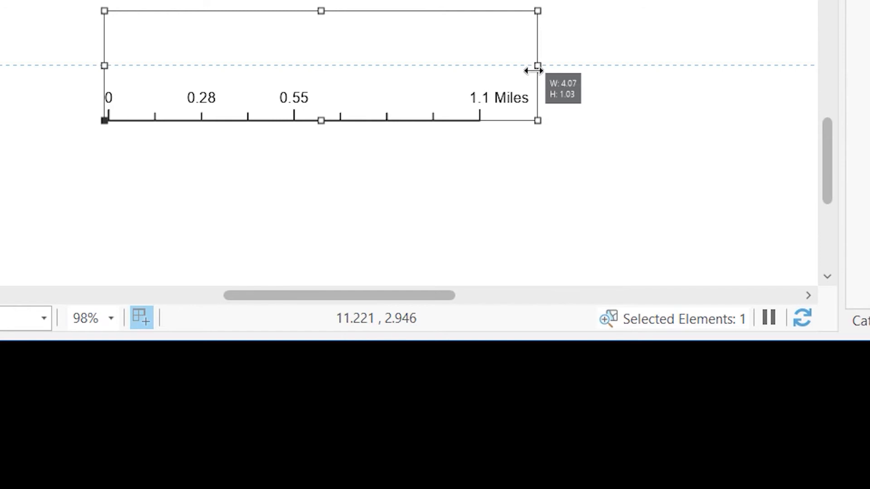
left_click_drag(537, 66, 530, 66)
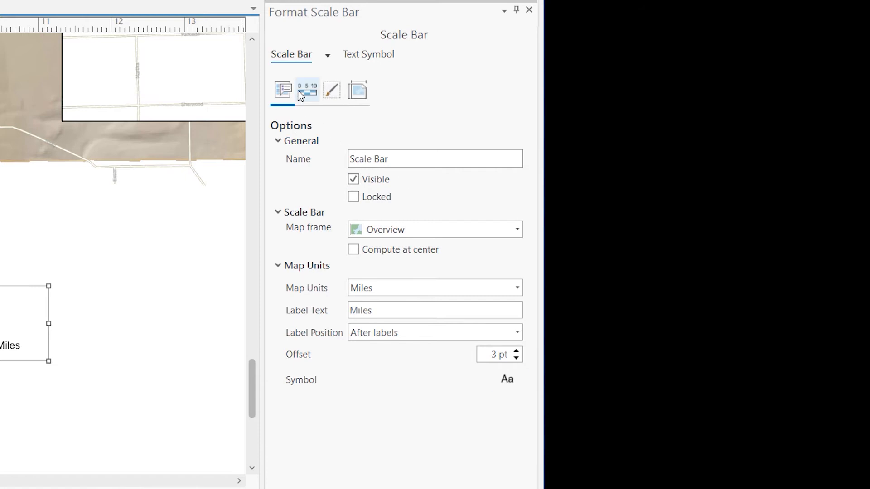
Set Numbers Frequency to Divisions so the bar reads 0, 0.5, 1 Miles and review the Marks settings.
left_click(306, 90)
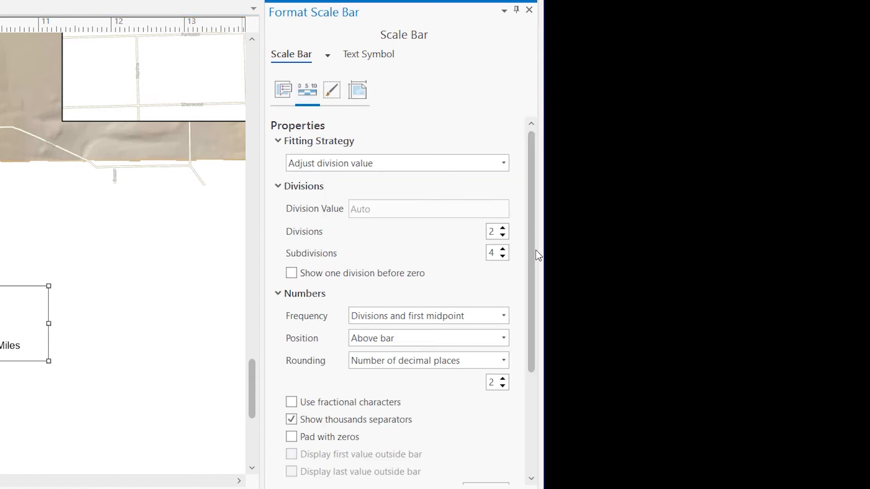
scroll("down", 3)
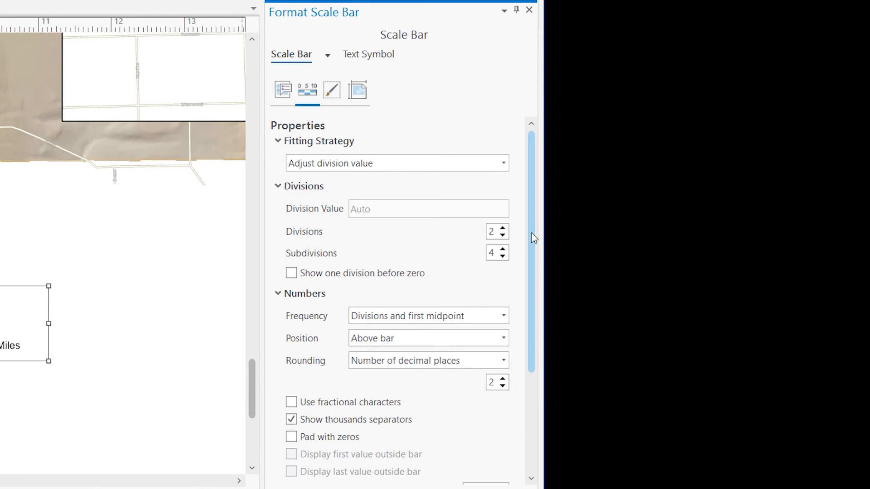
scroll("down", 3)
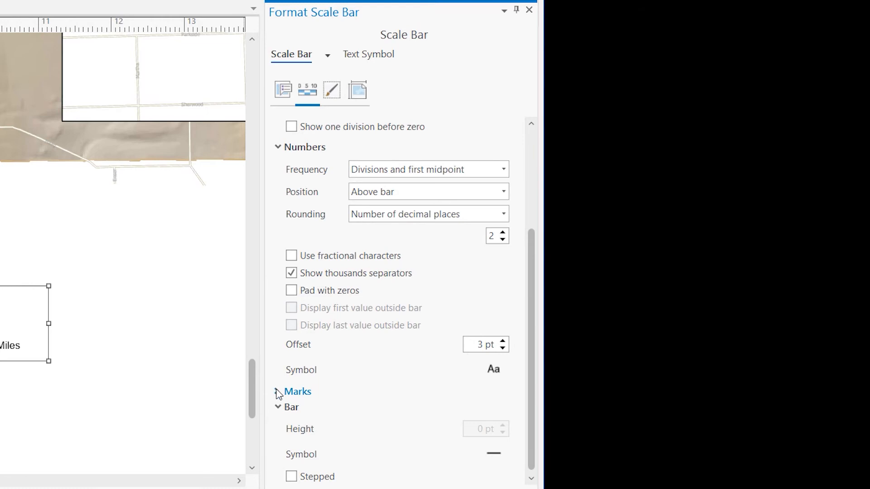
left_click(279, 392)
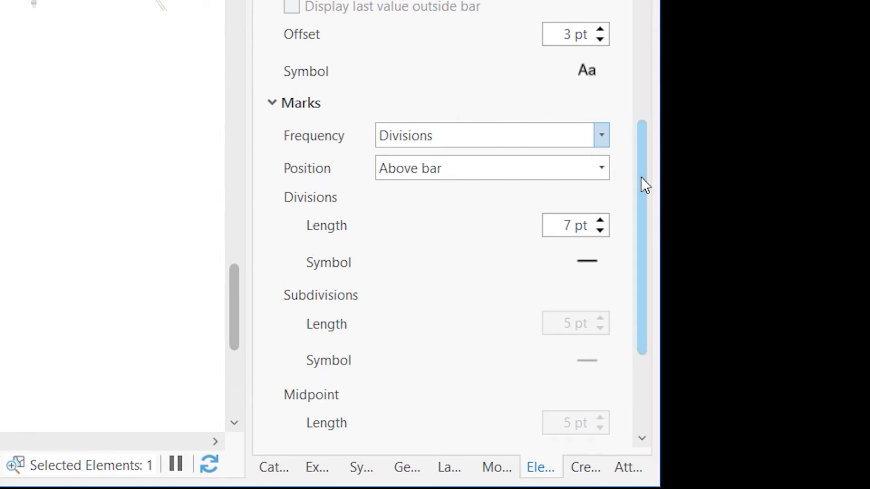
scroll("up", 3)
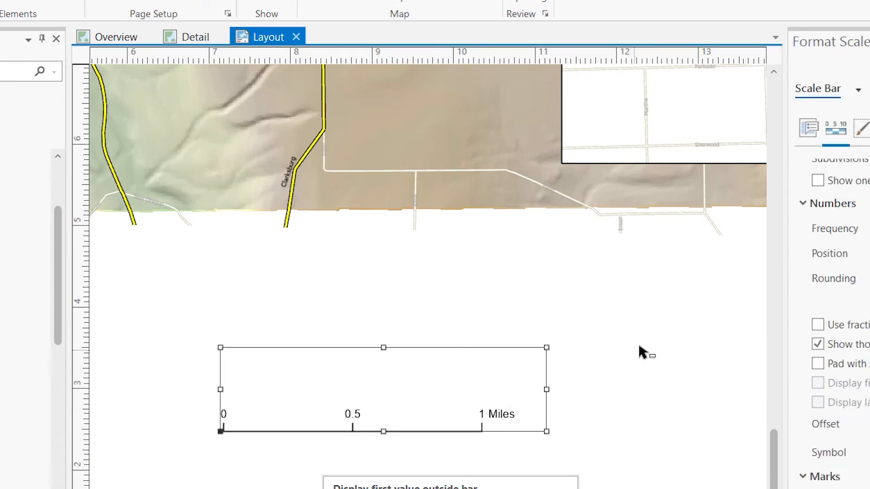
mouse_move(665, 322)
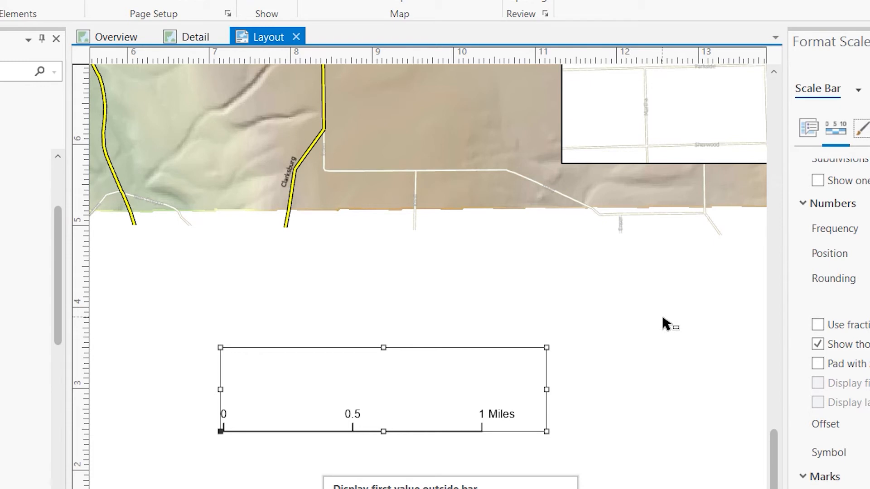
mouse_move(683, 323)
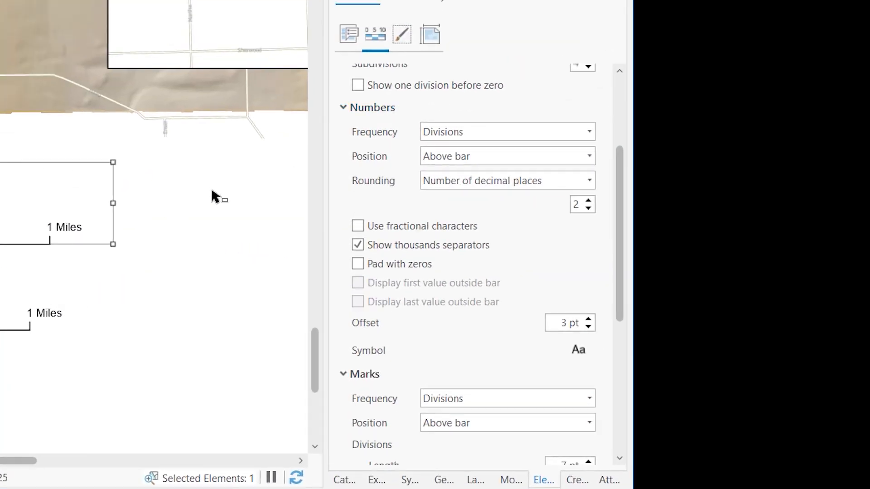
Set the duplicated scale bar's map units to Kilometers.
left_click(347, 34)
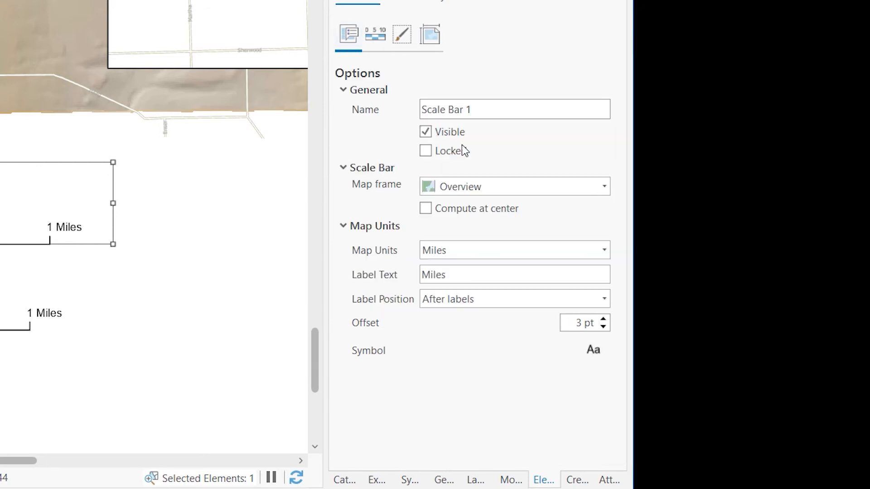
mouse_move(603, 250)
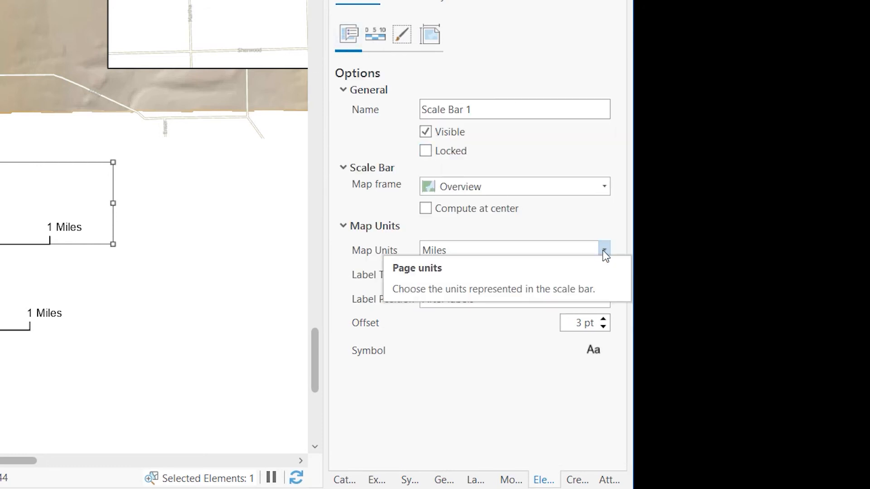
left_click(604, 250)
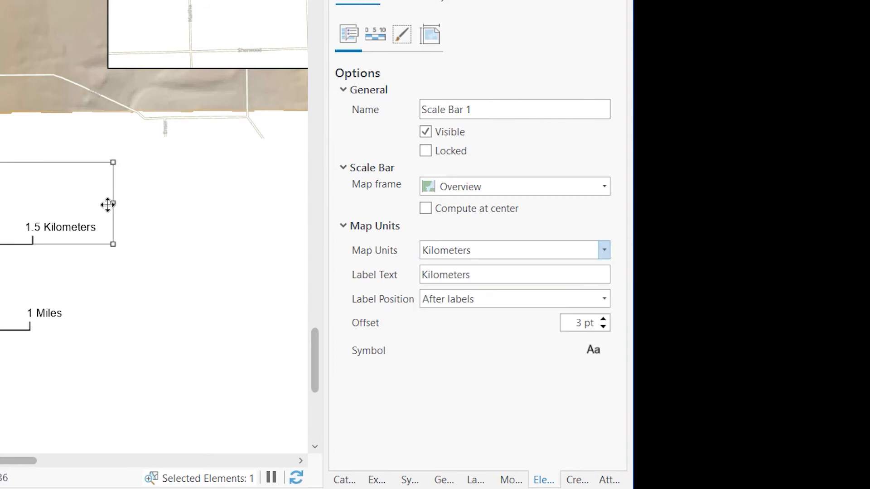
Shorten the Kilometers scale bar until it reads 0, 0.5, 1 Kilometers.
left_click_drag(113, 204, 107, 204)
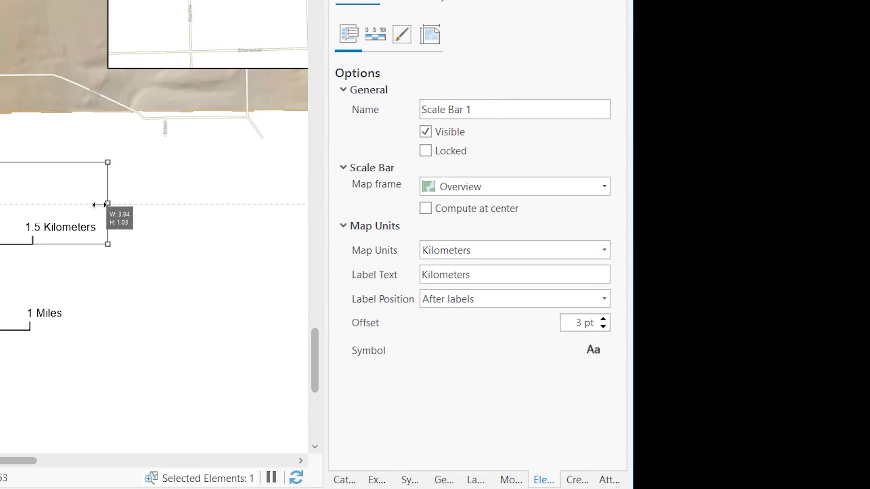
left_click_drag(107, 202, 78, 204)
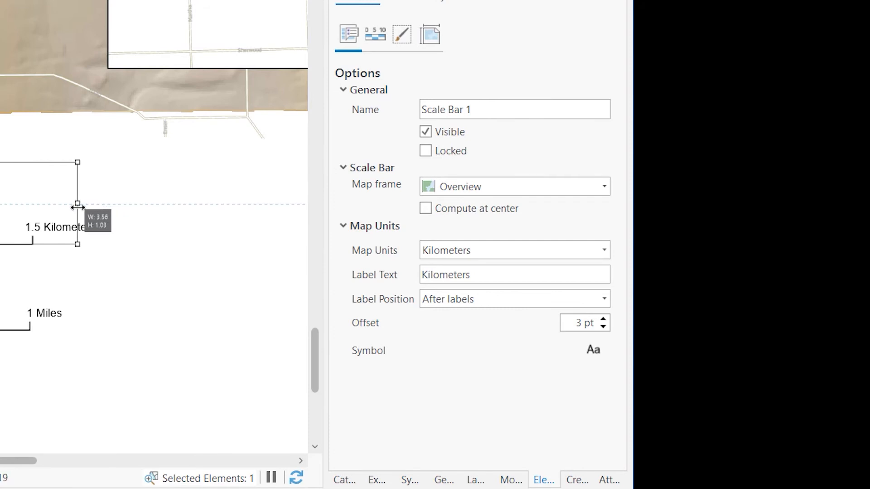
left_click_drag(78, 202, 63, 202)
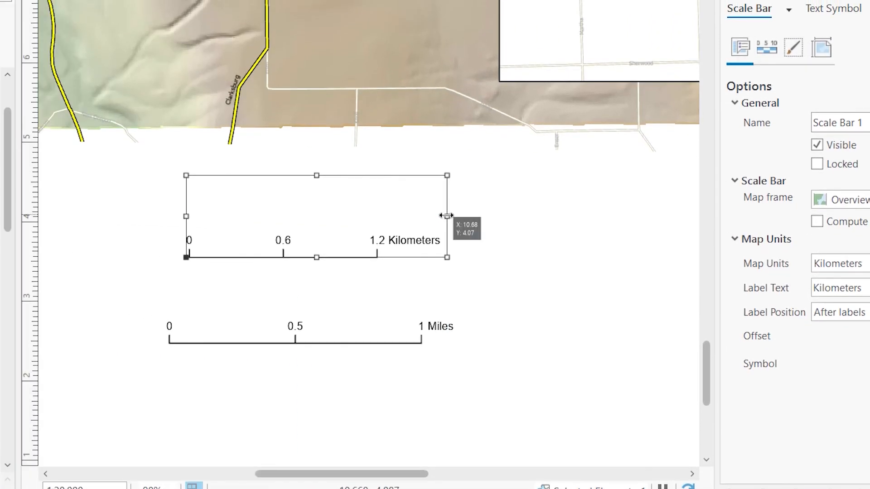
left_click_drag(446, 216, 437, 215)
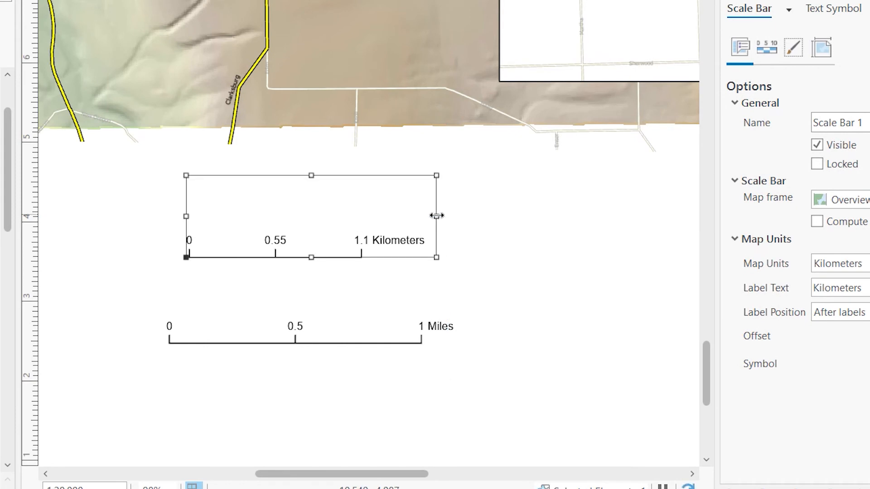
left_click_drag(436, 215, 431, 215)
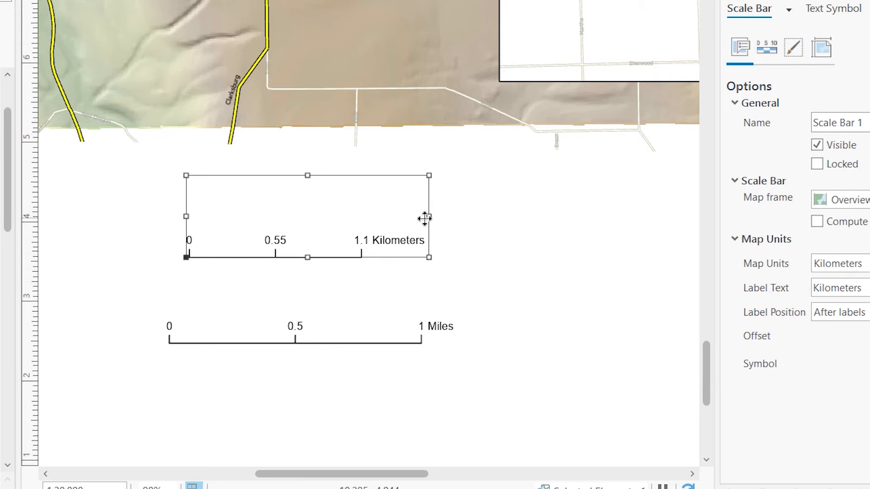
left_click_drag(429, 216, 419, 216)
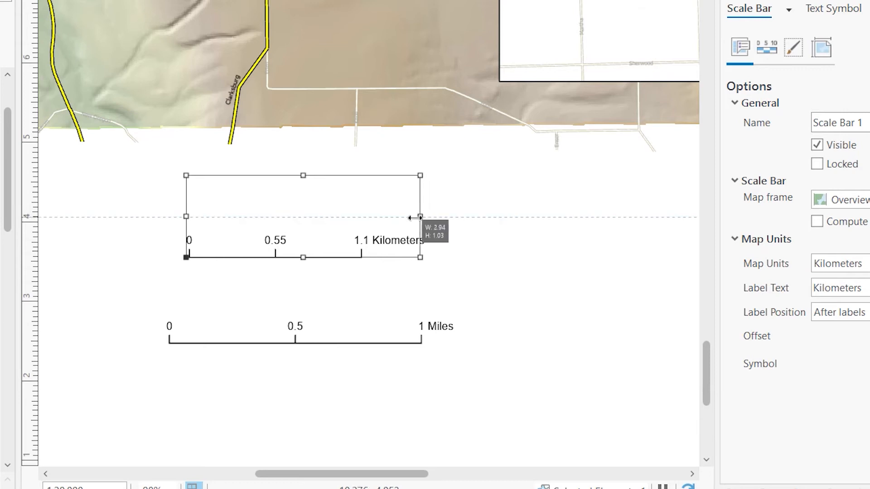
left_click_drag(420, 215, 414, 216)
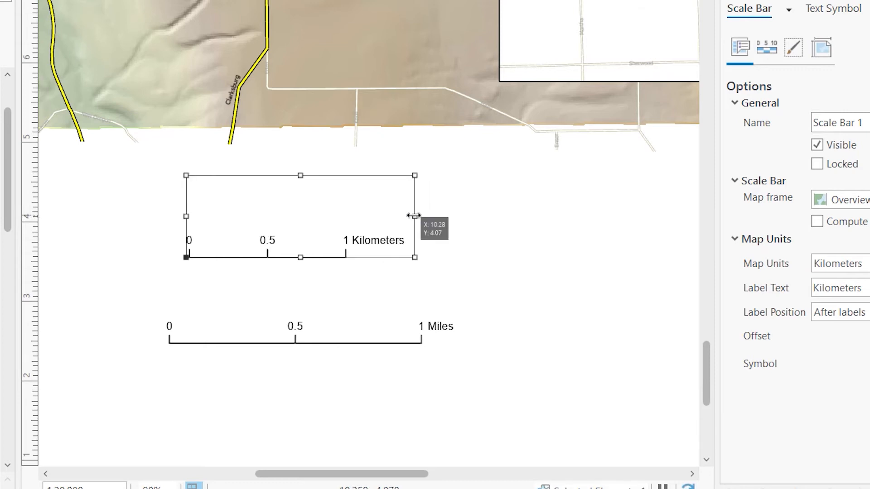
mouse_move(812, 69)
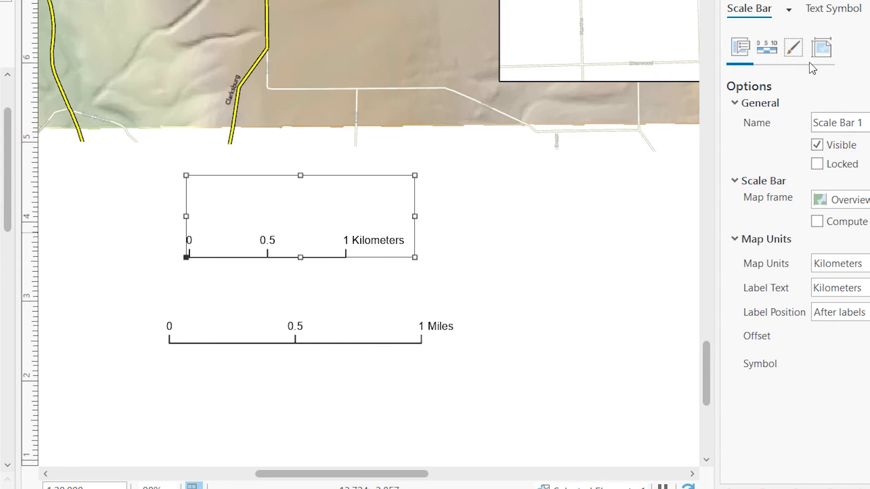
mouse_move(769, 49)
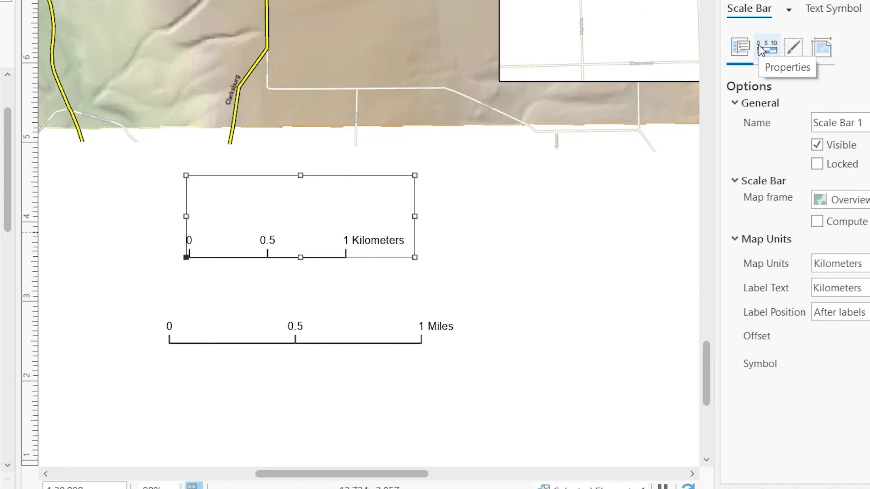
Set the Kilometers bar's numbers Below bar and its marks aligned to the bottom of bar.
left_click(766, 45)
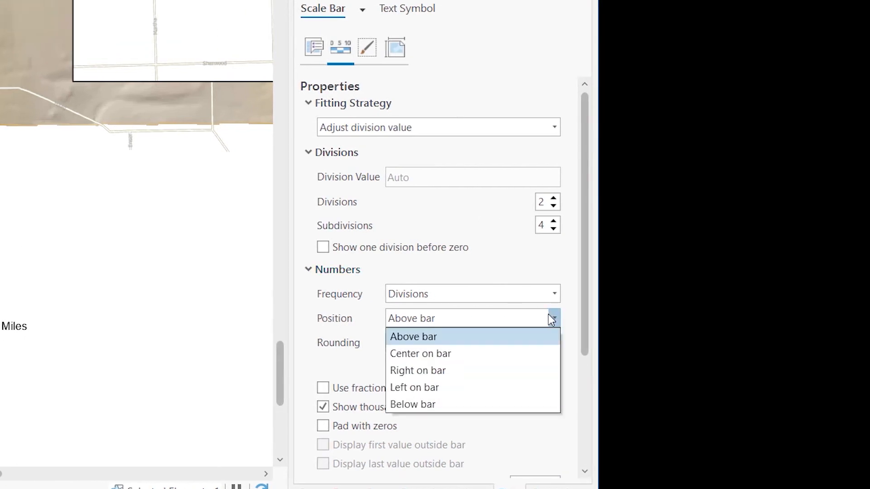
left_click(413, 404)
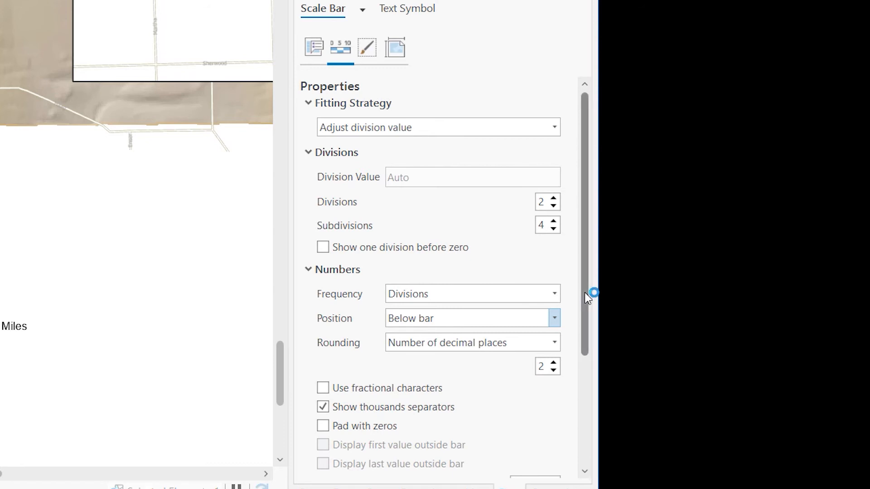
mouse_move(587, 262)
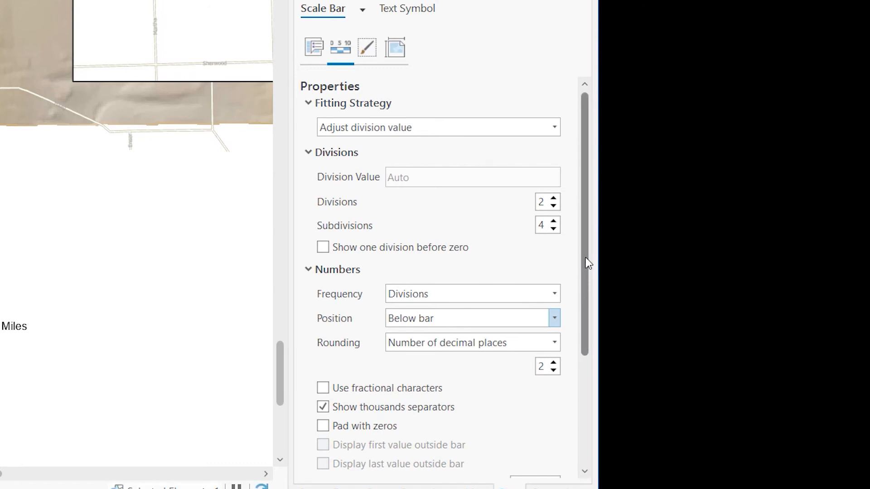
scroll("down", 3)
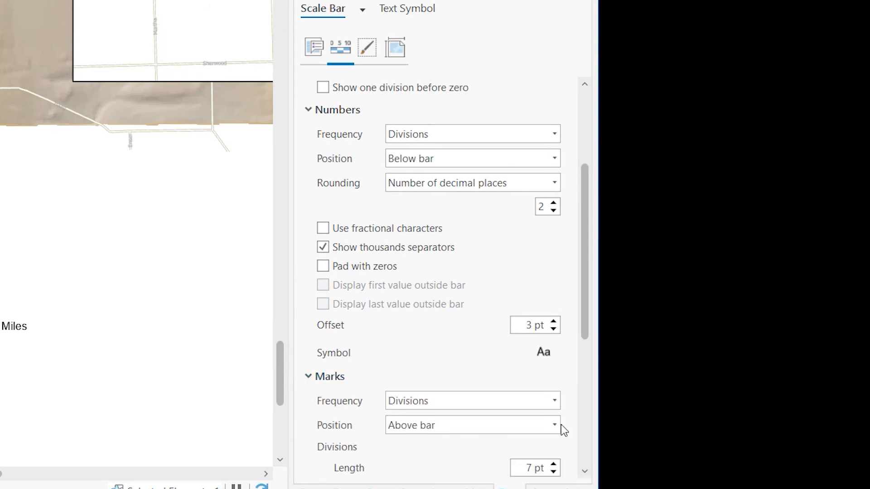
left_click(554, 425)
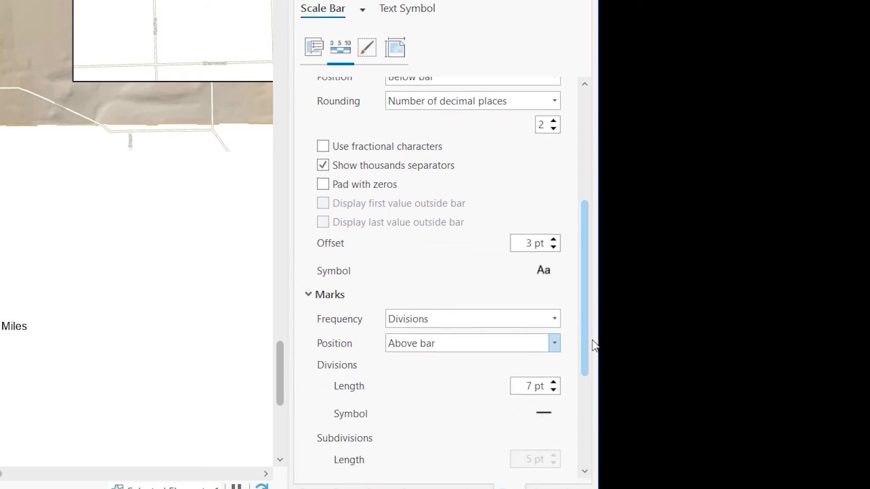
left_click(554, 343)
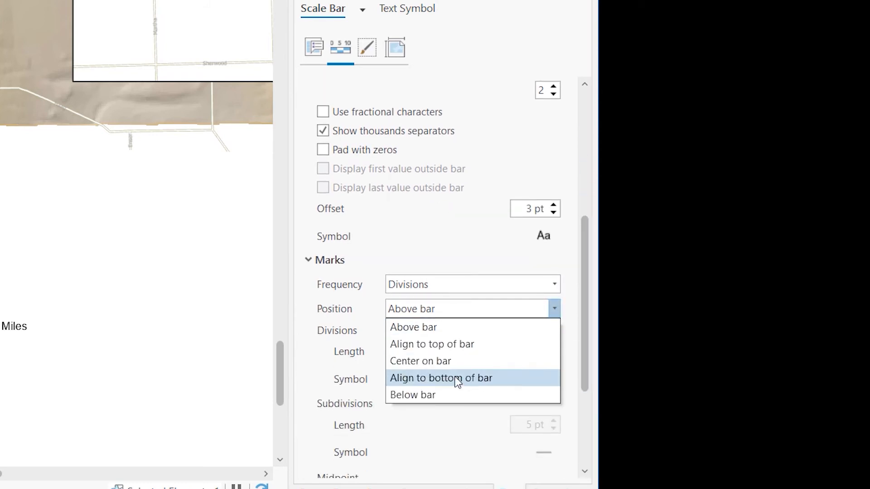
left_click(413, 395)
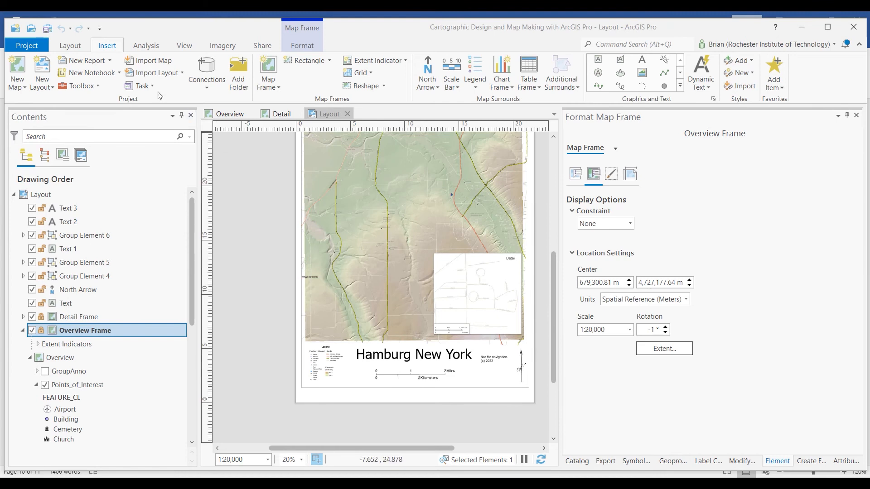
Switch to the Layout ribbon to zoom in and check the stacked 0, 1, 2 scale bars.
left_click(70, 46)
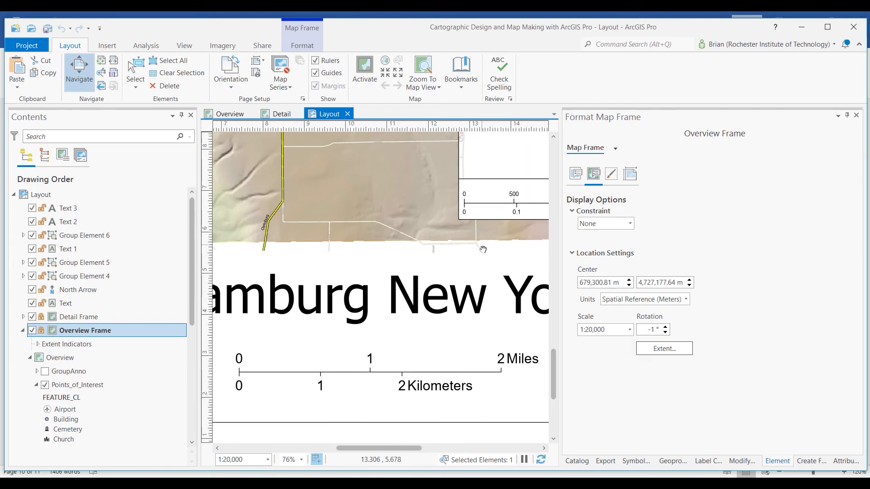
mouse_move(489, 339)
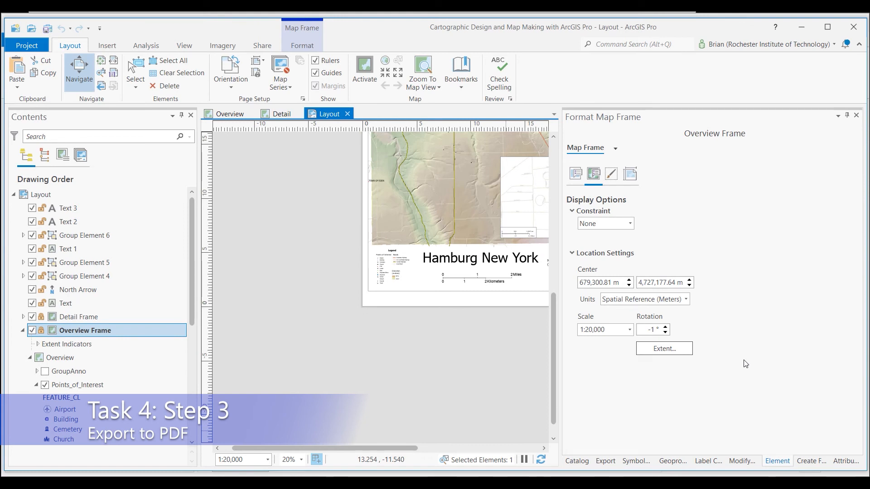
mouse_move(758, 351)
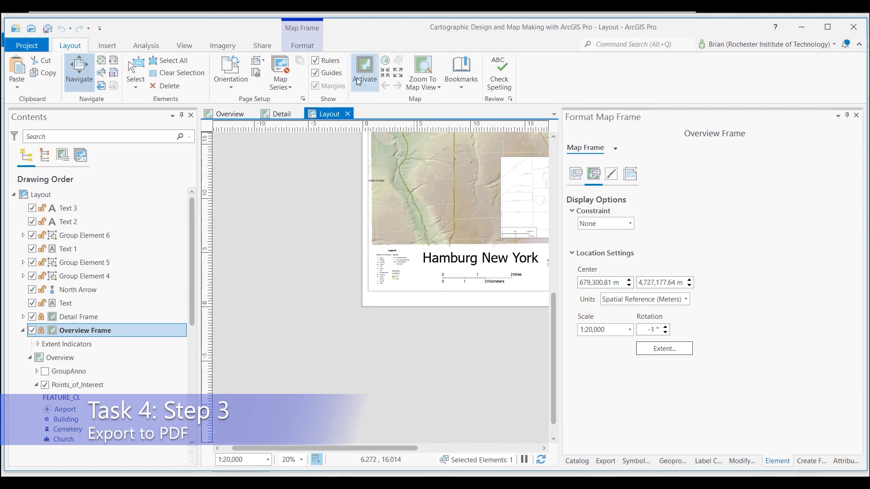
Open the Export Layout pane from the Share ribbon with PDF as the file type.
left_click(262, 46)
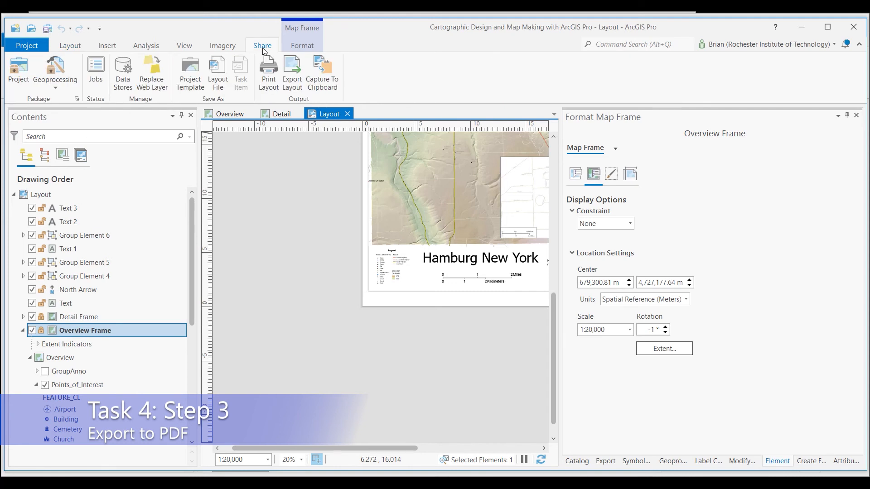
mouse_move(271, 49)
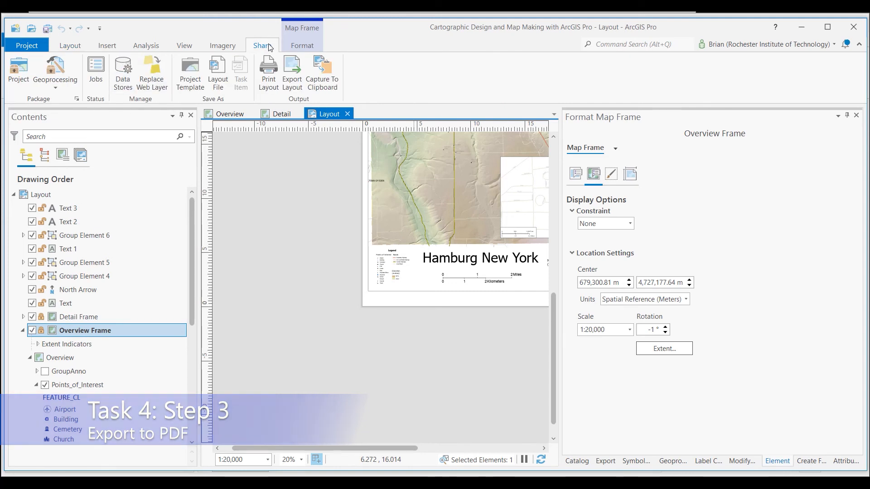
left_click(292, 72)
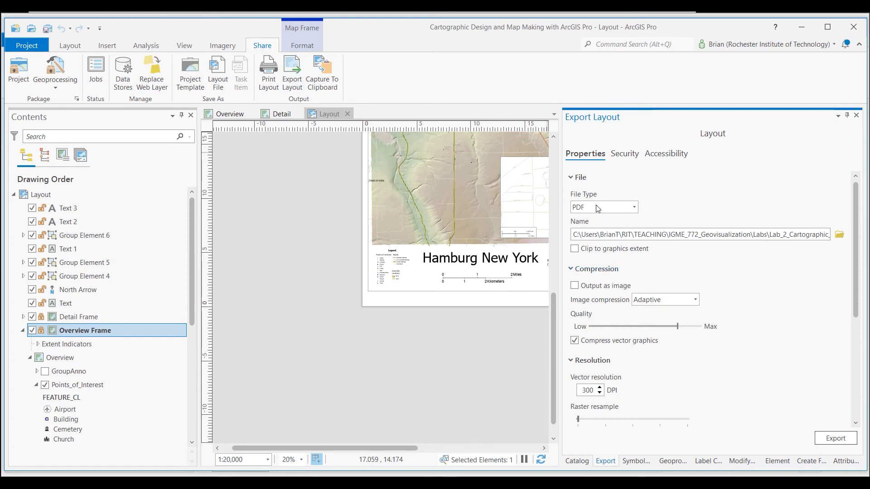
mouse_move(690, 229)
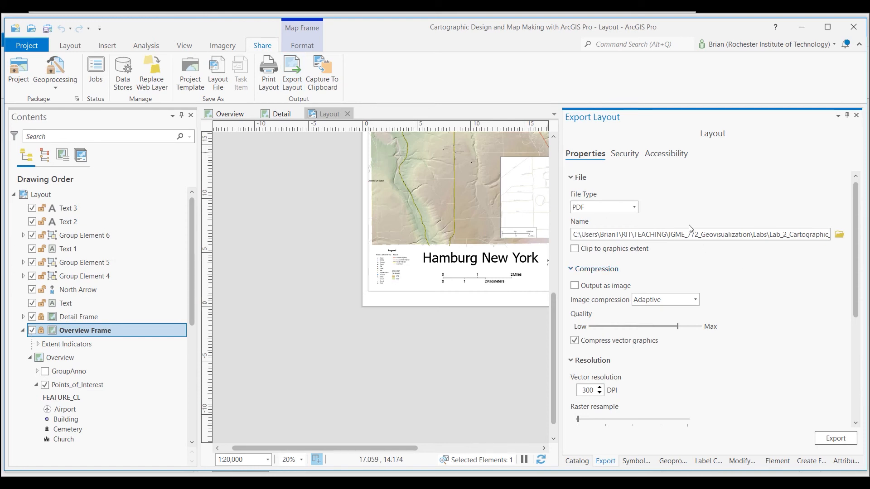
mouse_move(826, 300)
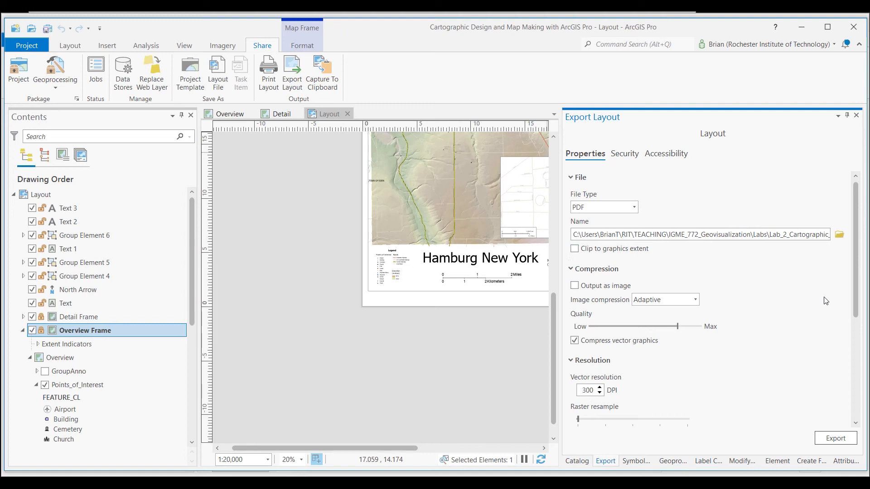
Set the export file to C:\layout_examplr.pdf on the local disk and review the PDF settings.
left_click(838, 233)
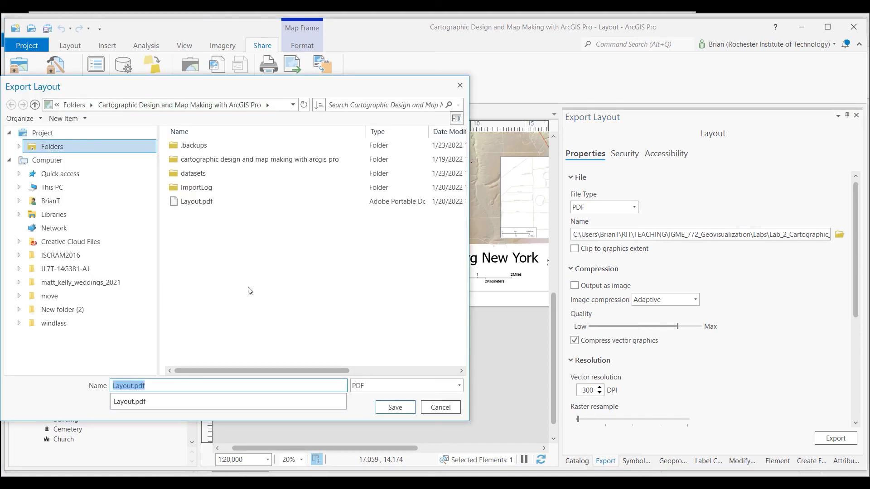
mouse_move(65, 189)
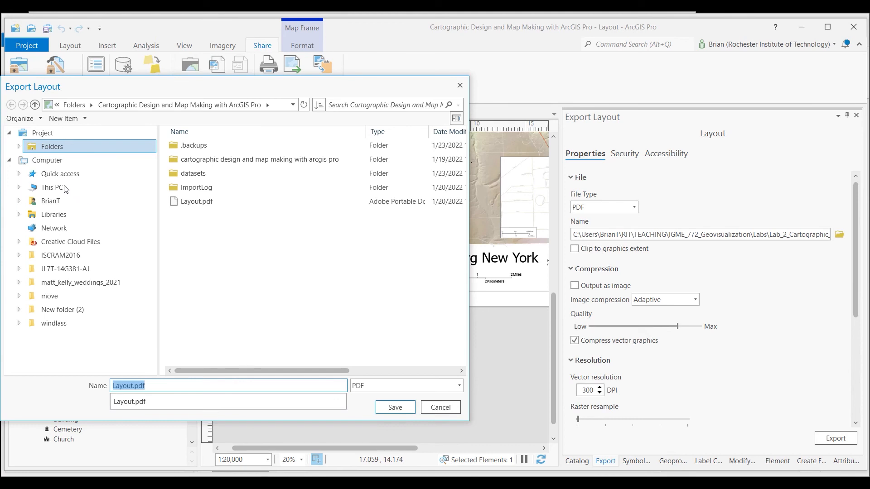
left_click(50, 188)
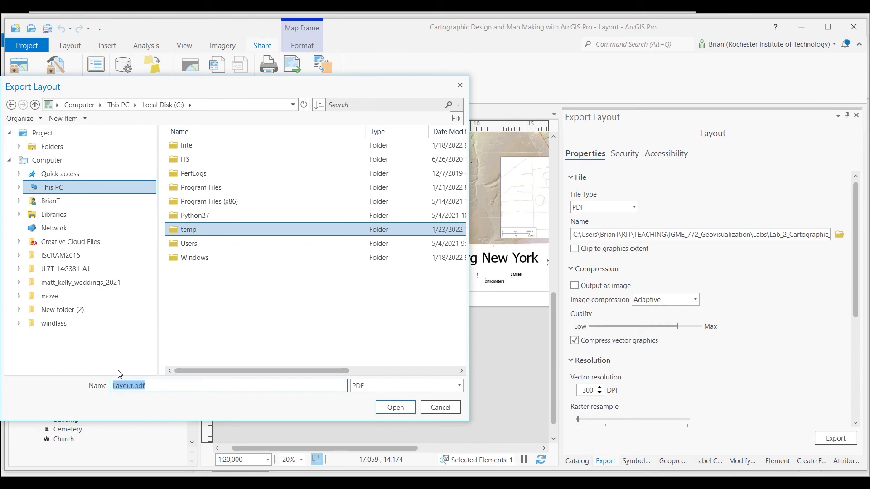
type("layou")
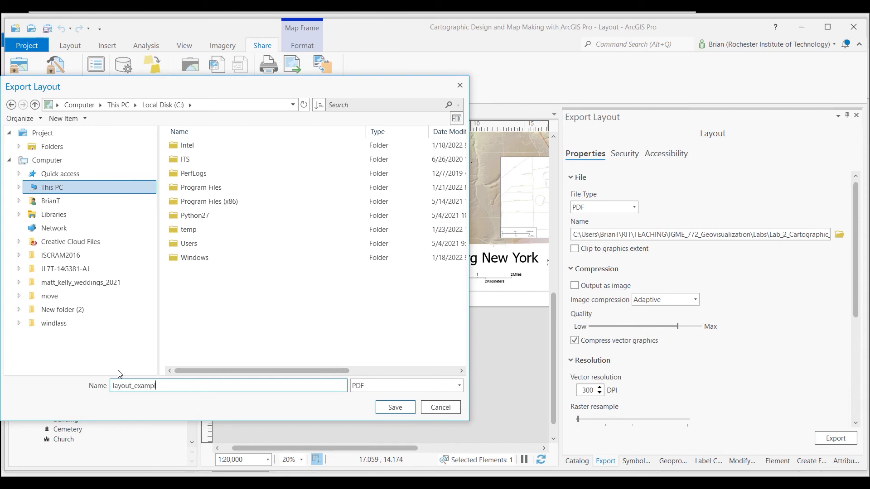
type("r")
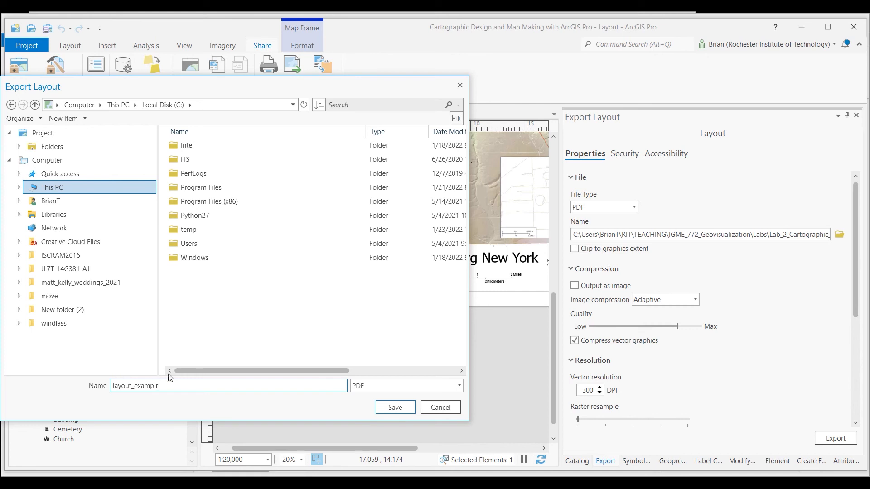
left_click(395, 407)
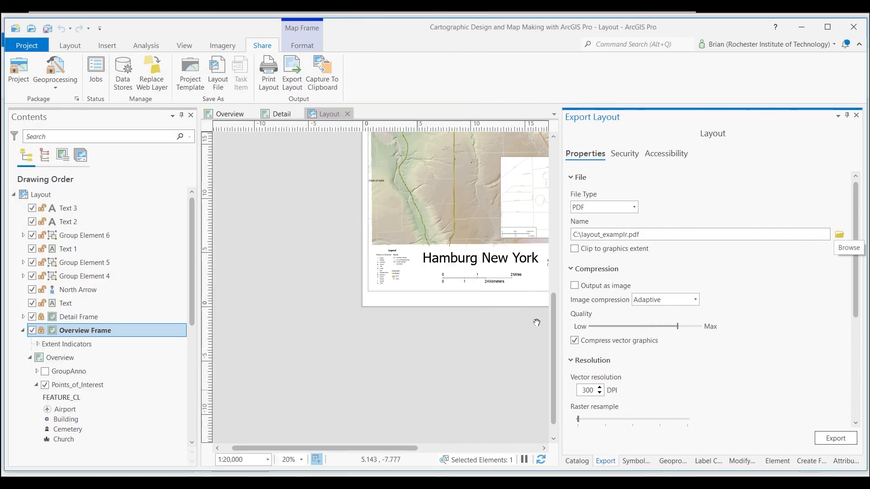
scroll("down", 3)
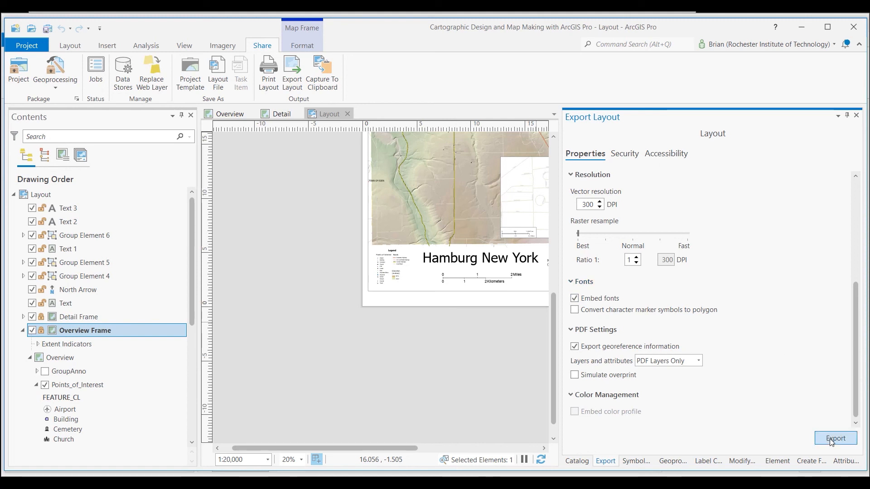
After the permission error, redirect the export to C:\temp\Layout.pdf and export successfully.
left_click(835, 438)
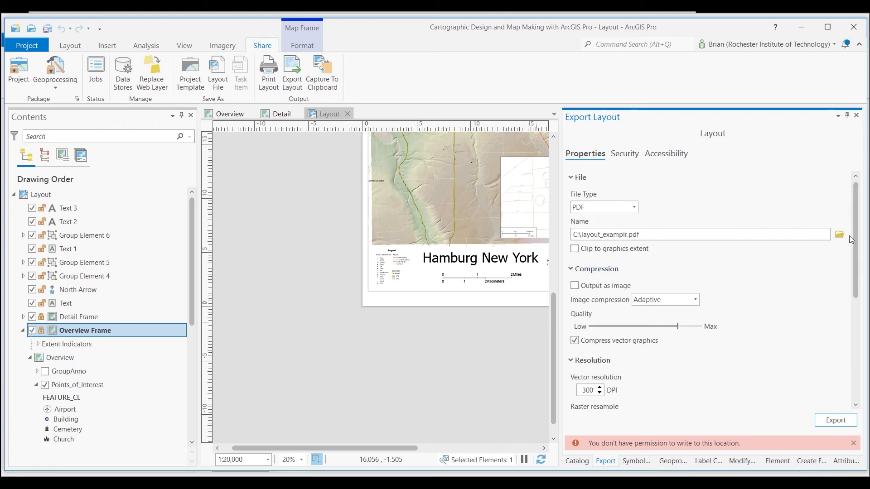
left_click(839, 234)
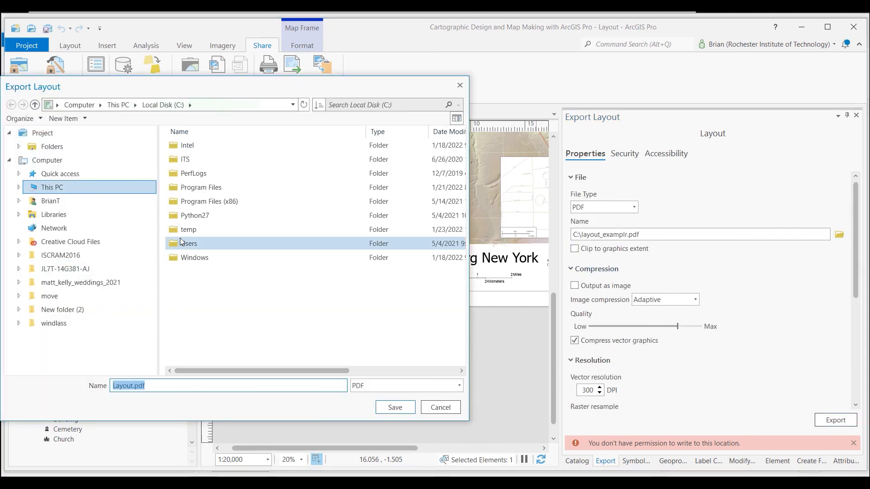
double_click(188, 229)
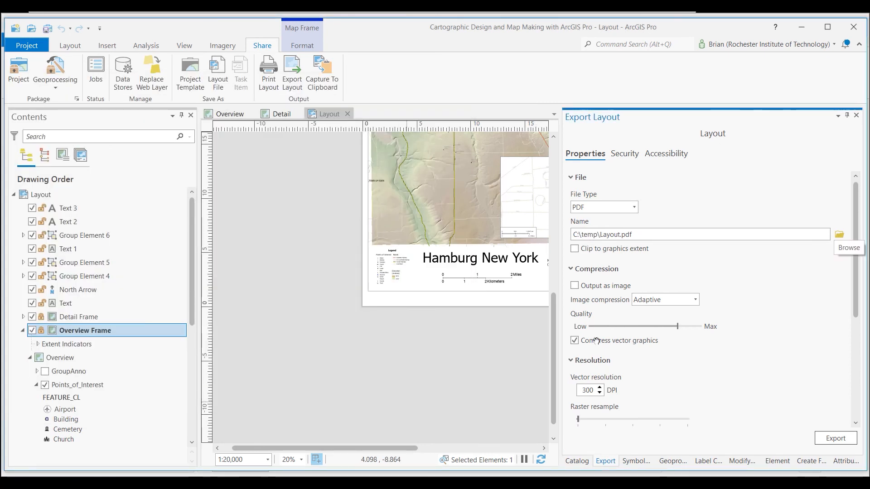
left_click(835, 438)
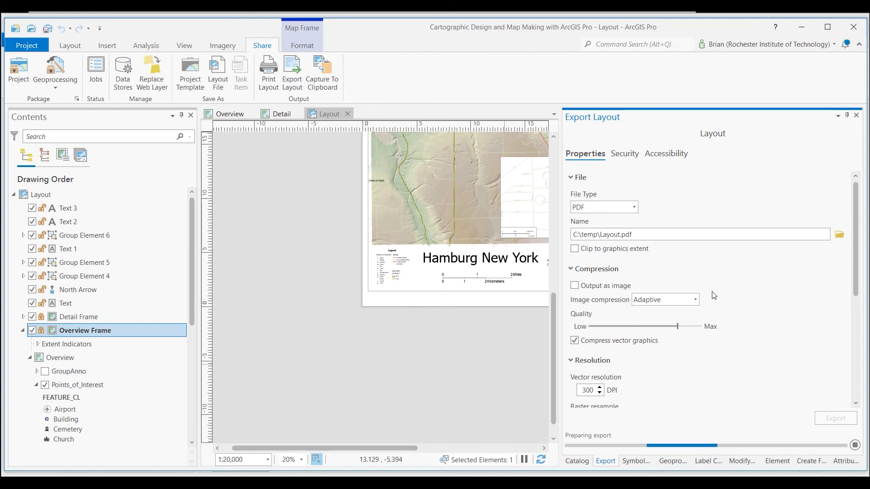
left_click(835, 418)
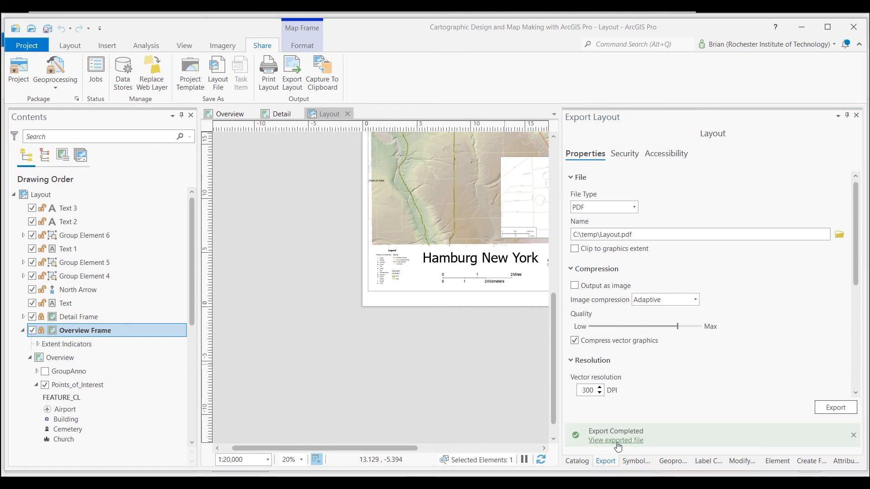
View the exported Layout.pdf maximized in Acrobat and zoom in on the Hamburg map with its legend and scale bars.
left_click(616, 440)
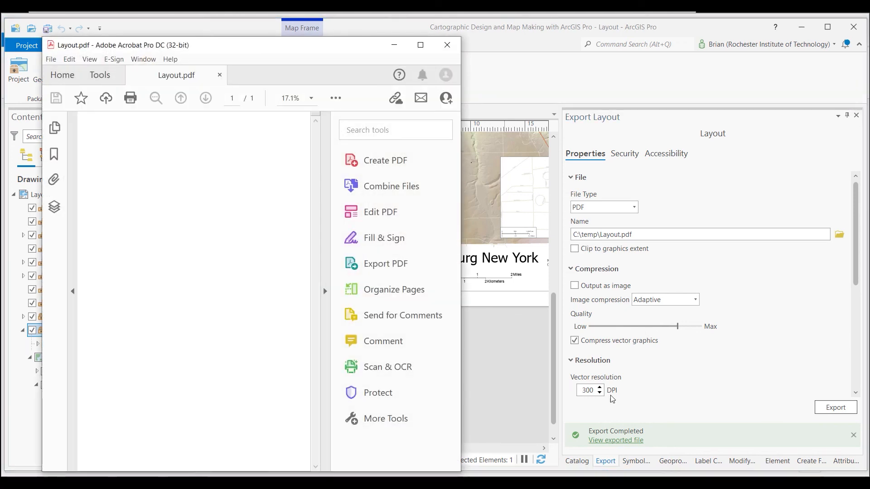
left_click(420, 44)
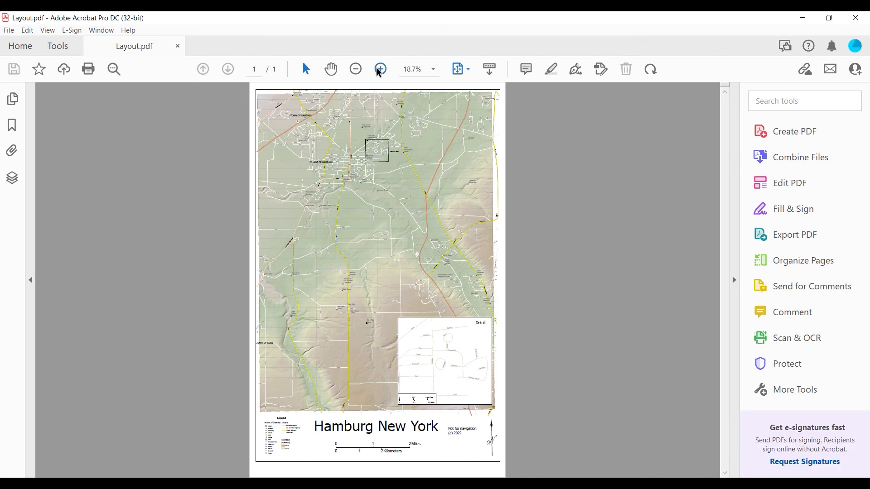
left_click(380, 69)
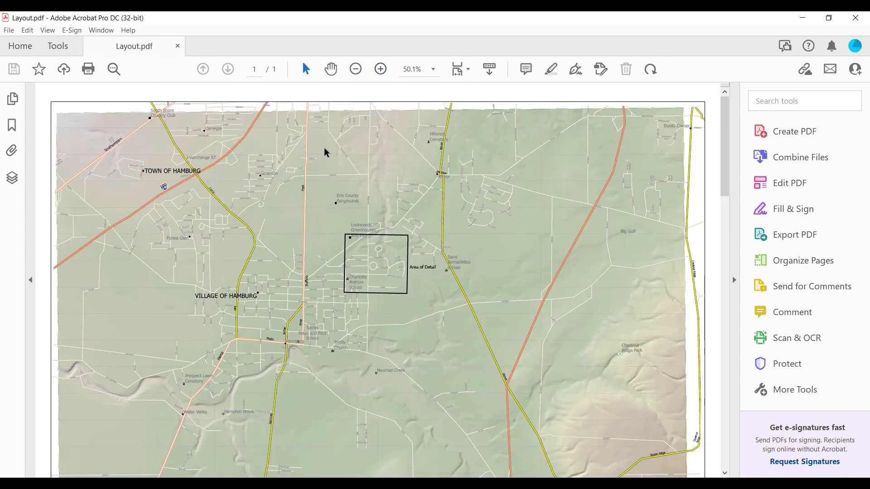
mouse_move(569, 294)
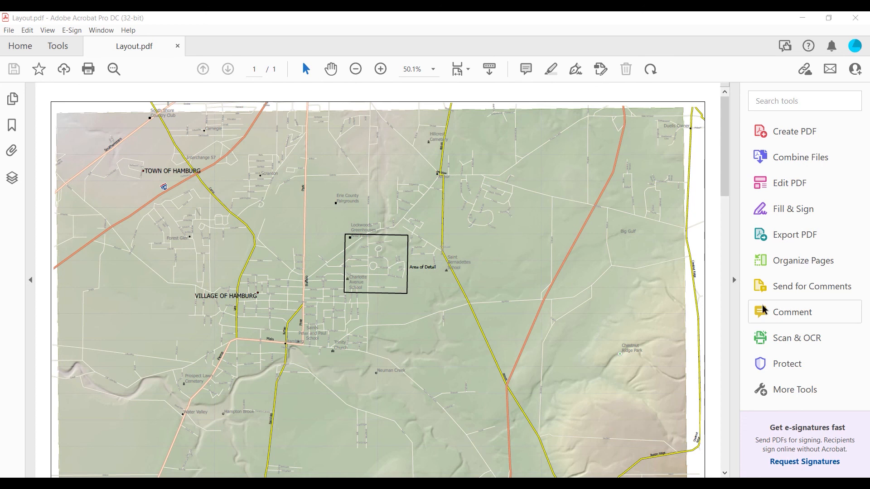
left_click_drag(379, 339, 542, 369)
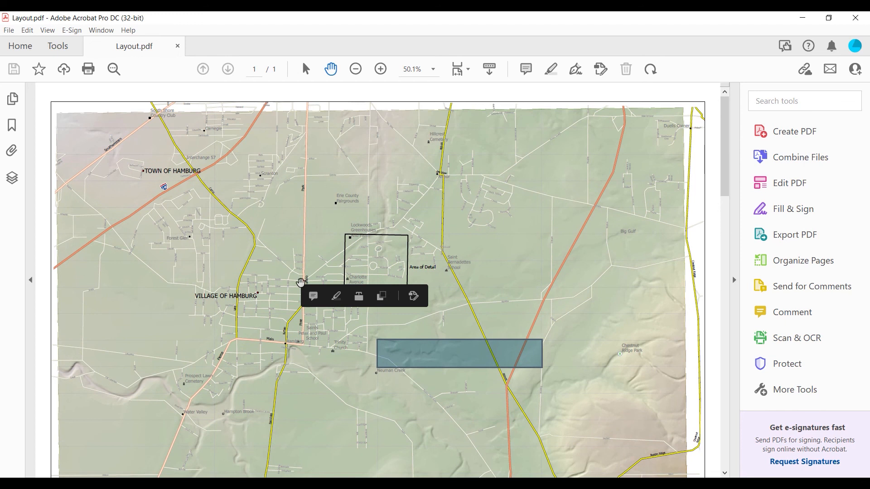
mouse_move(174, 177)
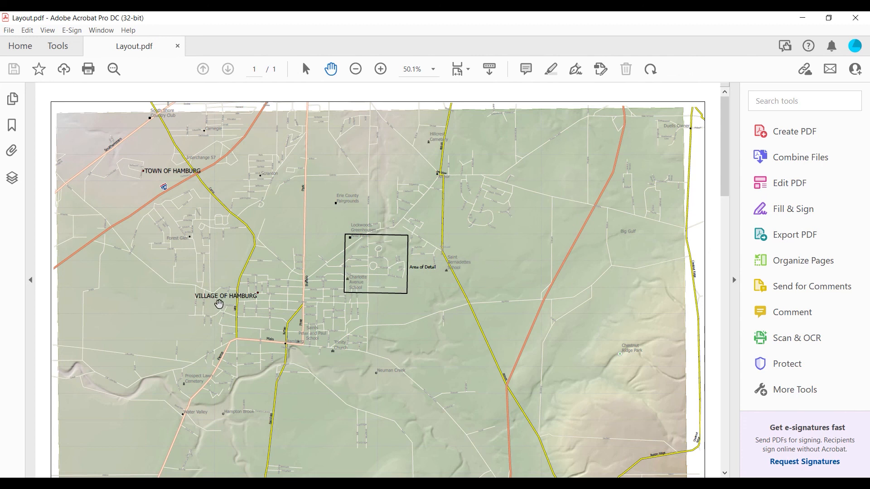
mouse_move(259, 365)
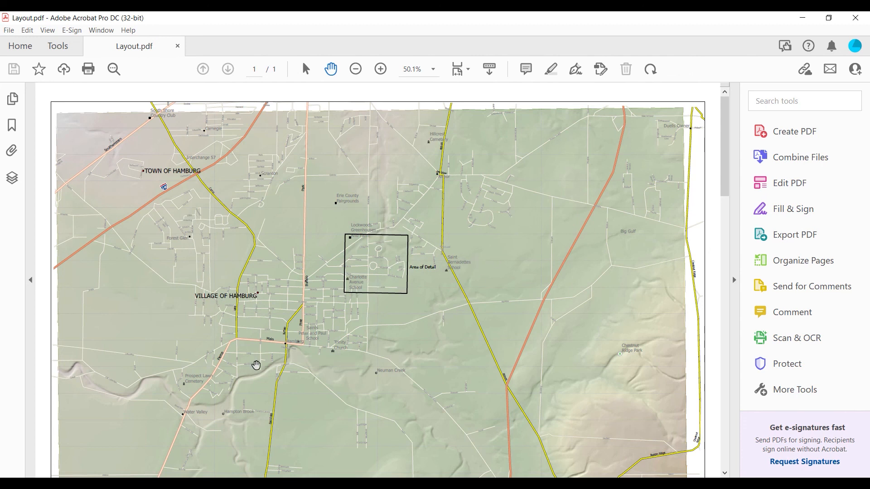